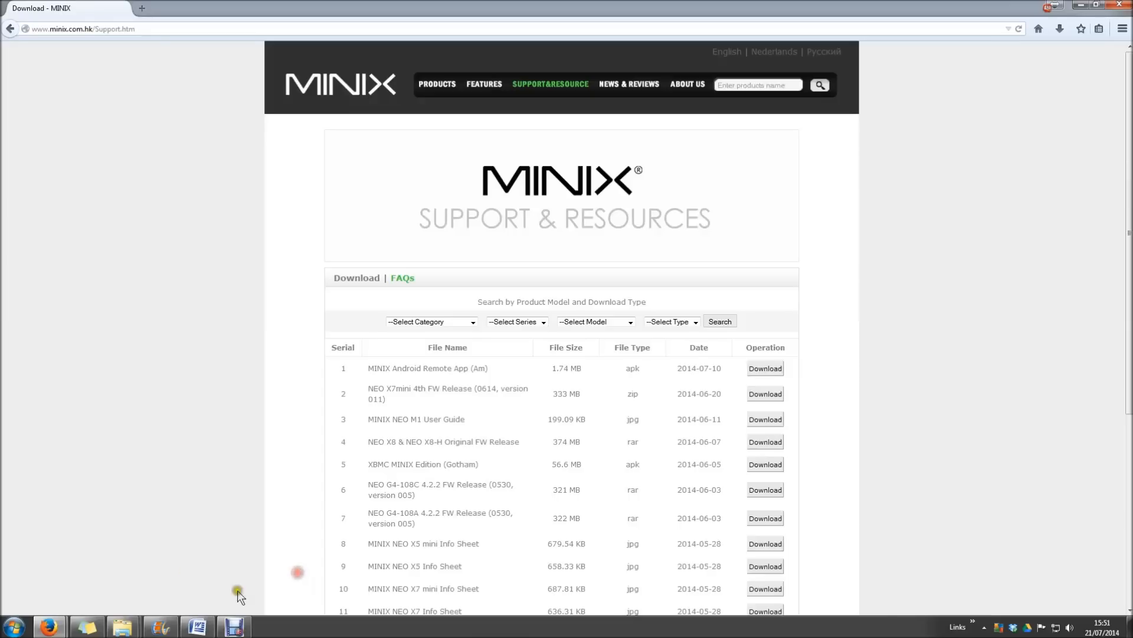
mouse_move(248, 610)
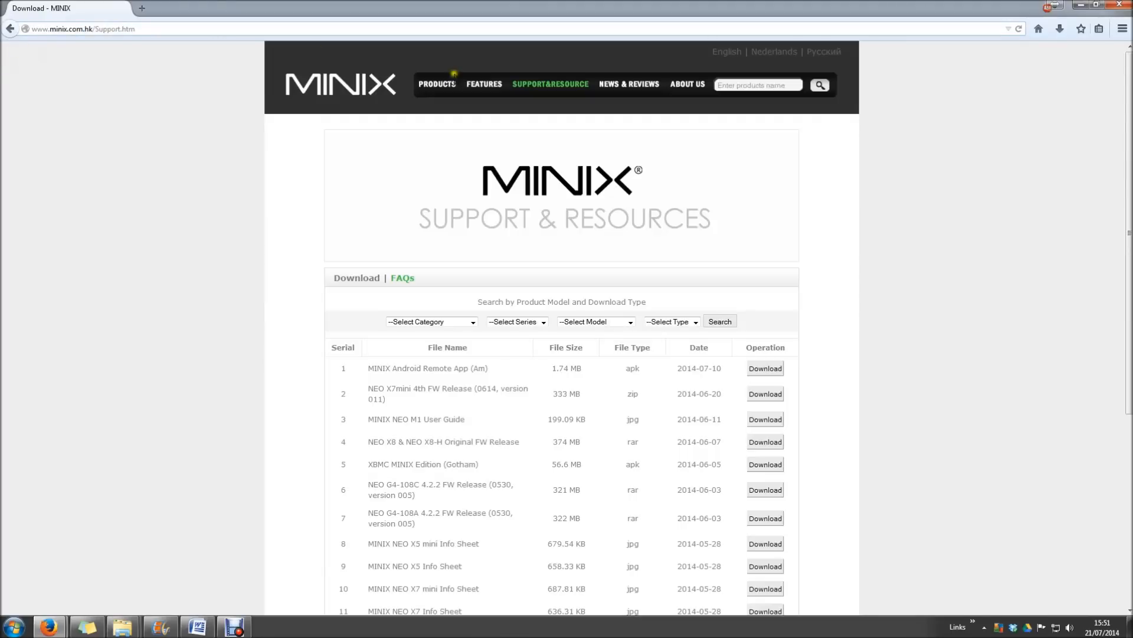
mouse_move(550, 84)
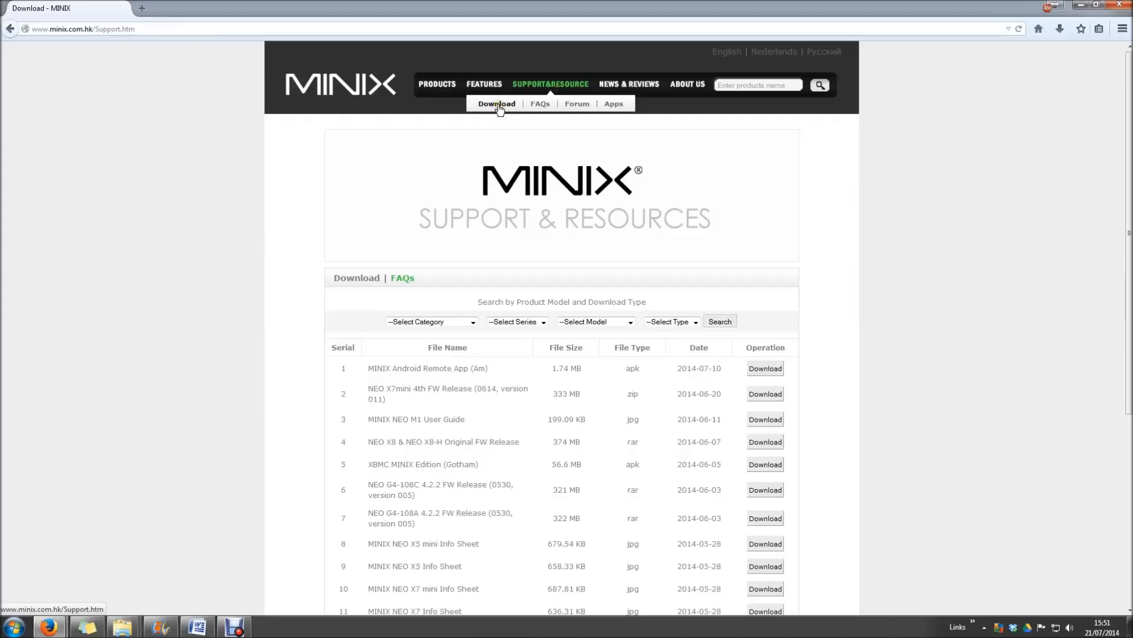
Download the NEO X7mini 4th FW Release zip and save it into the Minix apps folder
scroll("down", 3)
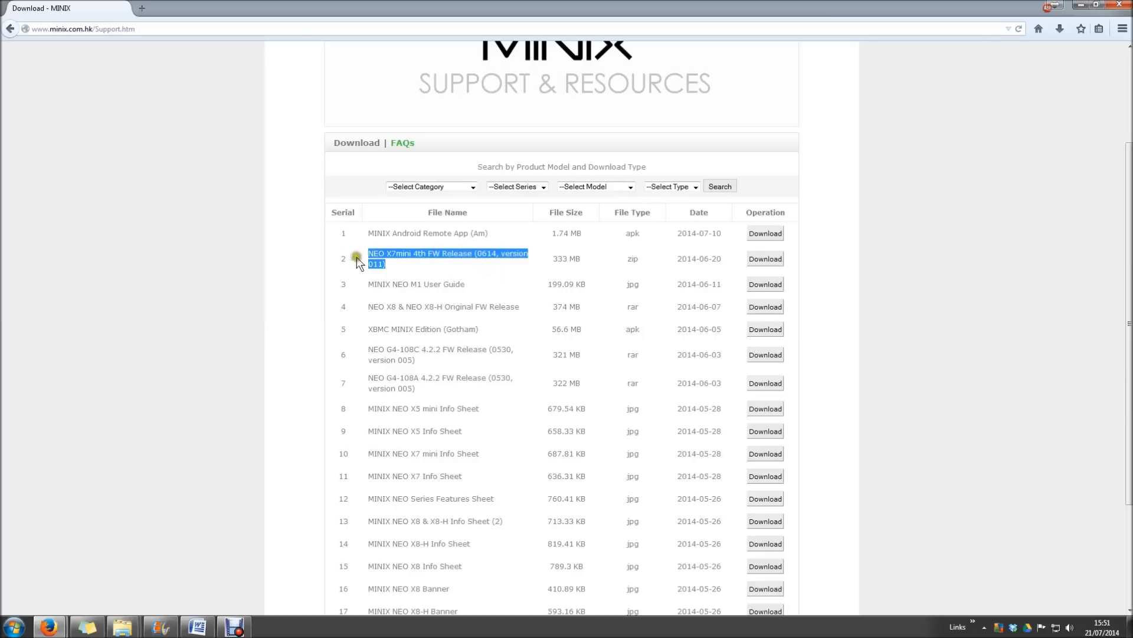
mouse_move(405, 265)
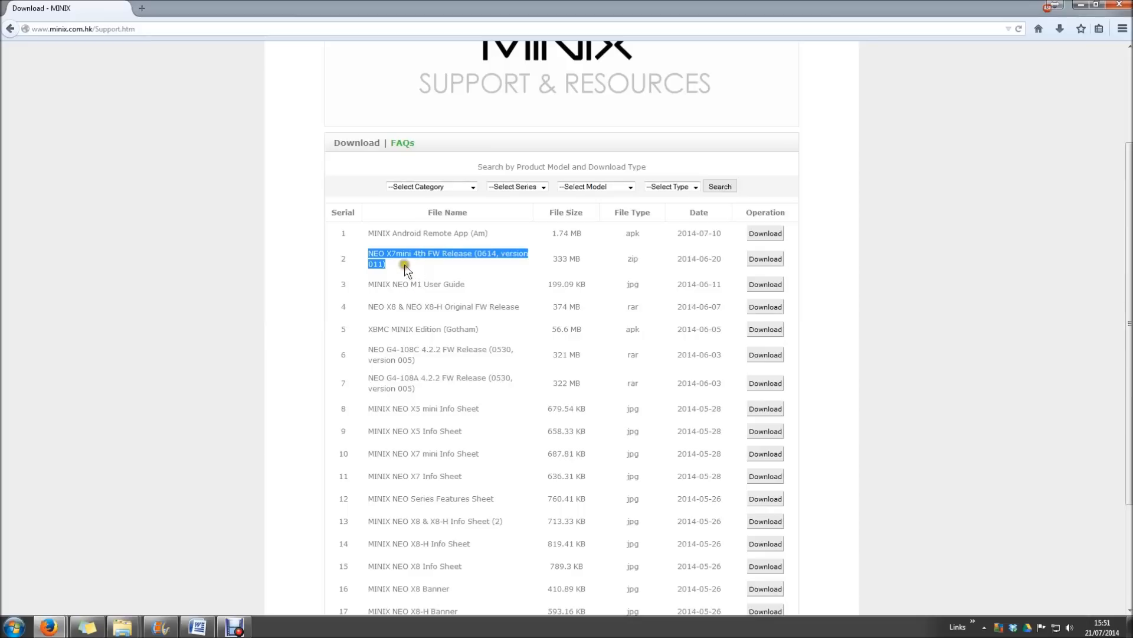
mouse_move(404, 281)
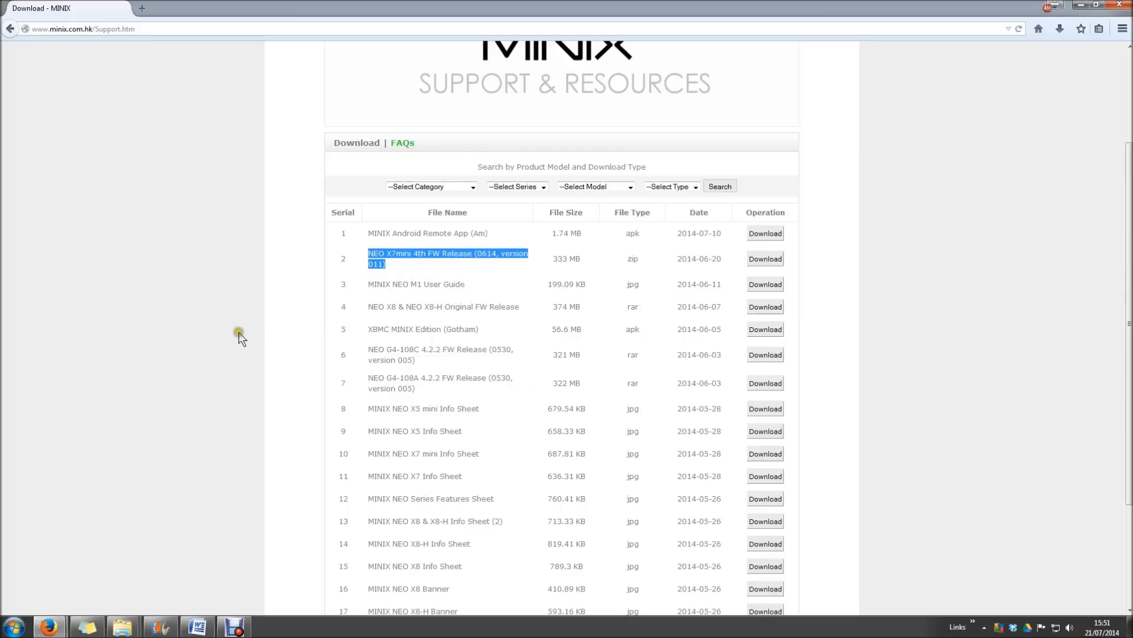
scroll("down", 3)
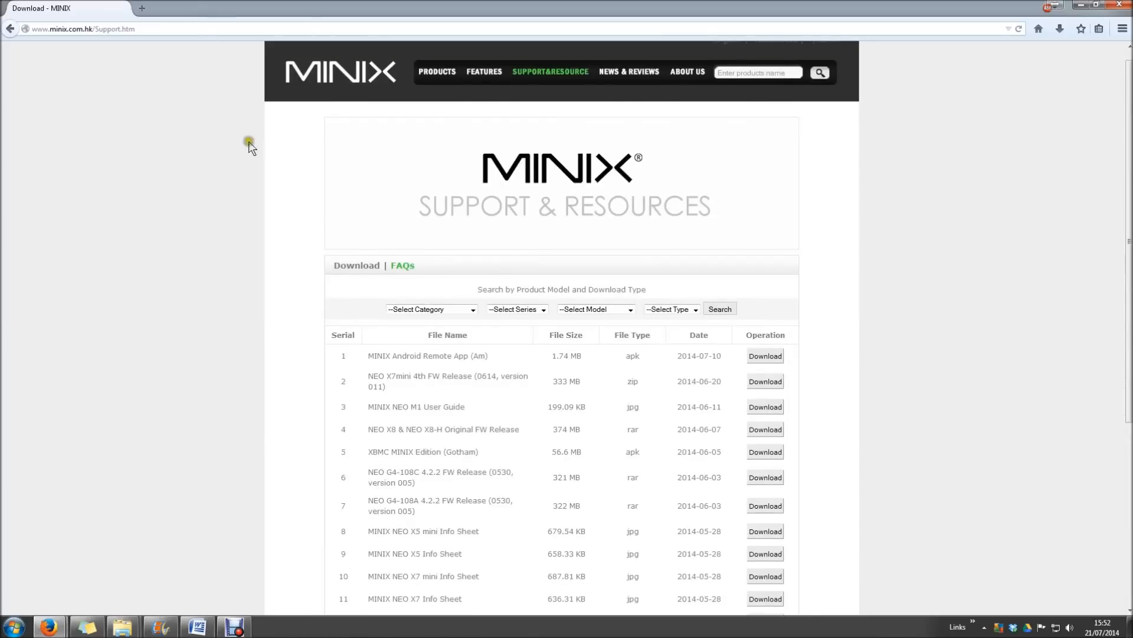
left_click(764, 381)
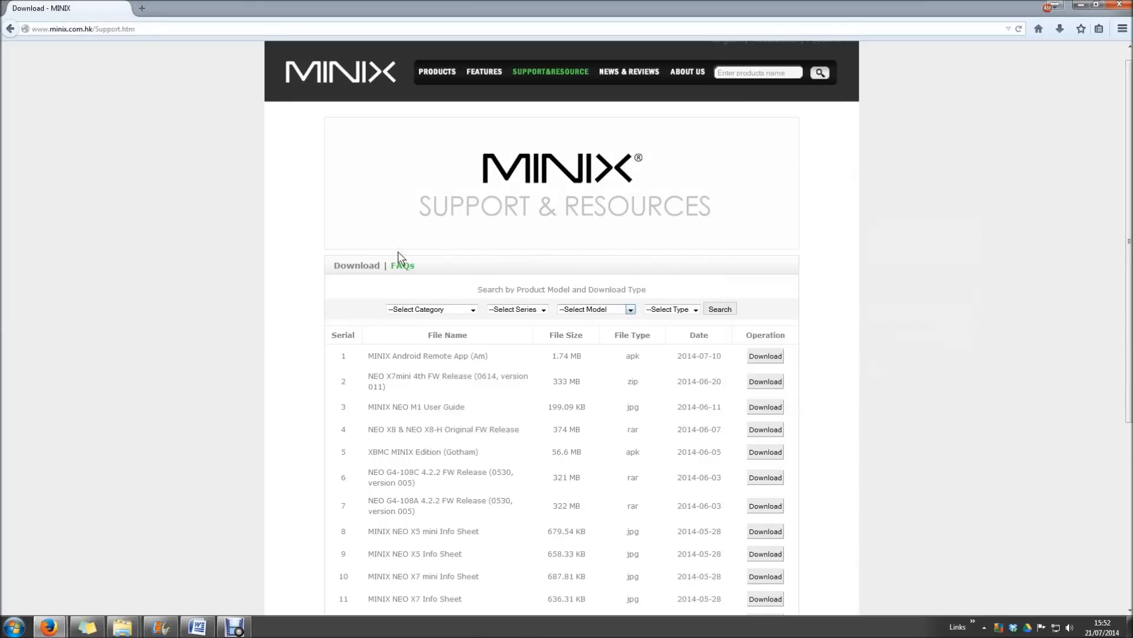
left_click(765, 381)
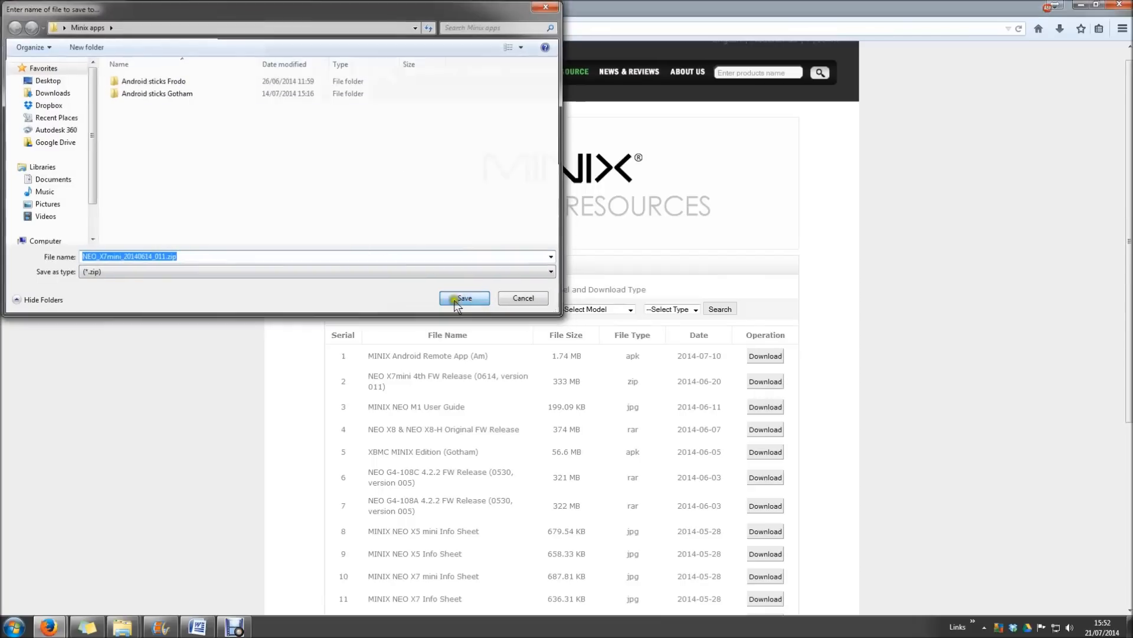
left_click(463, 297)
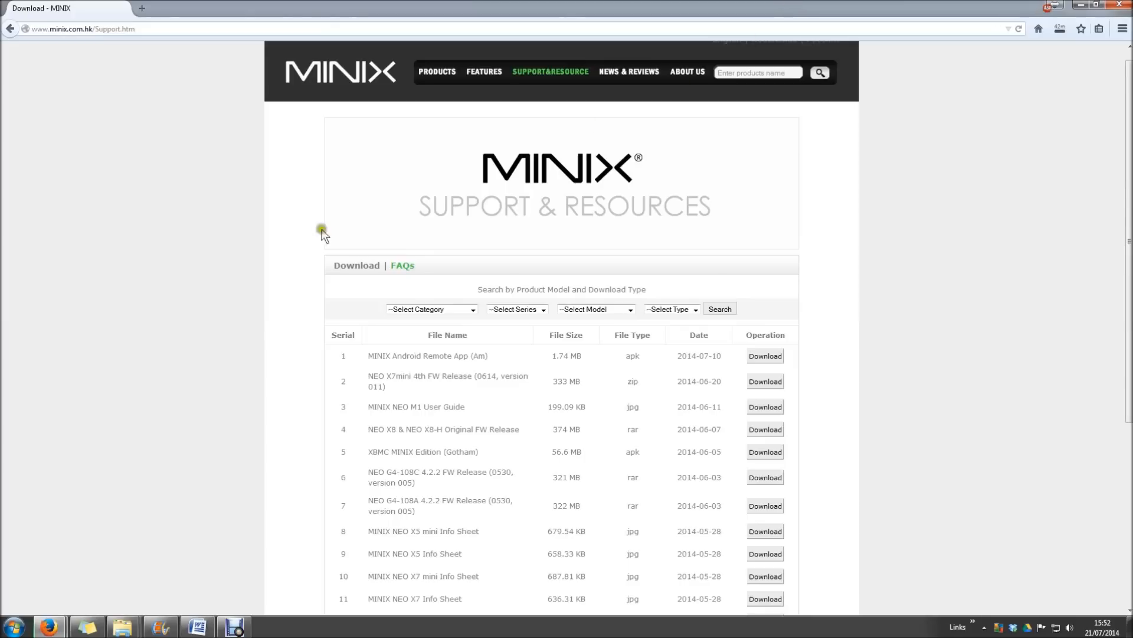
mouse_move(224, 314)
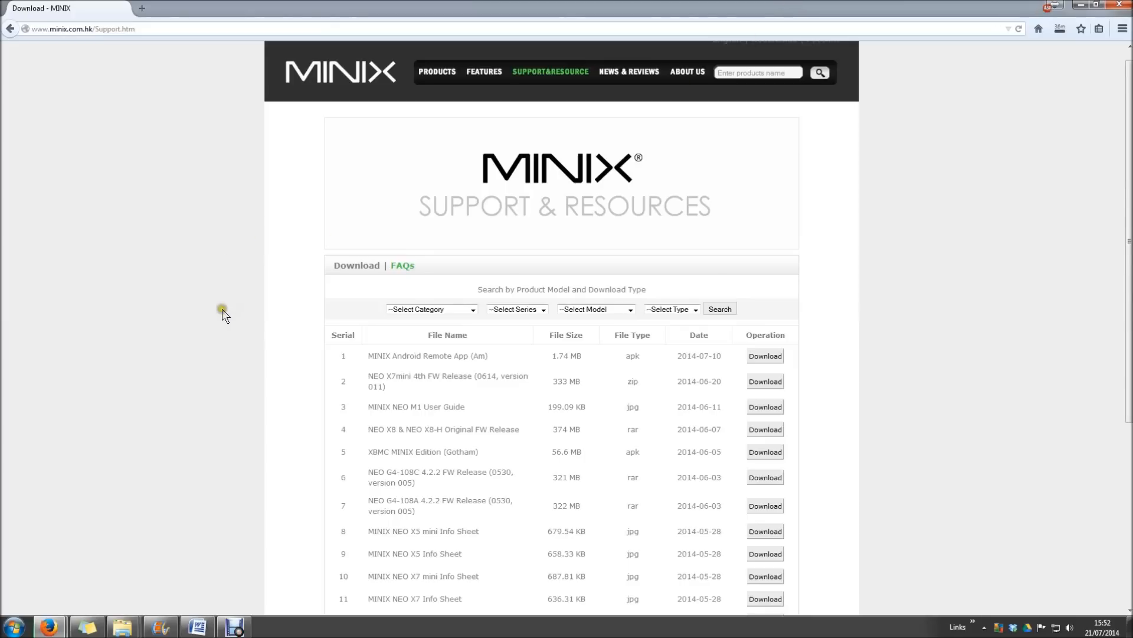
mouse_move(226, 317)
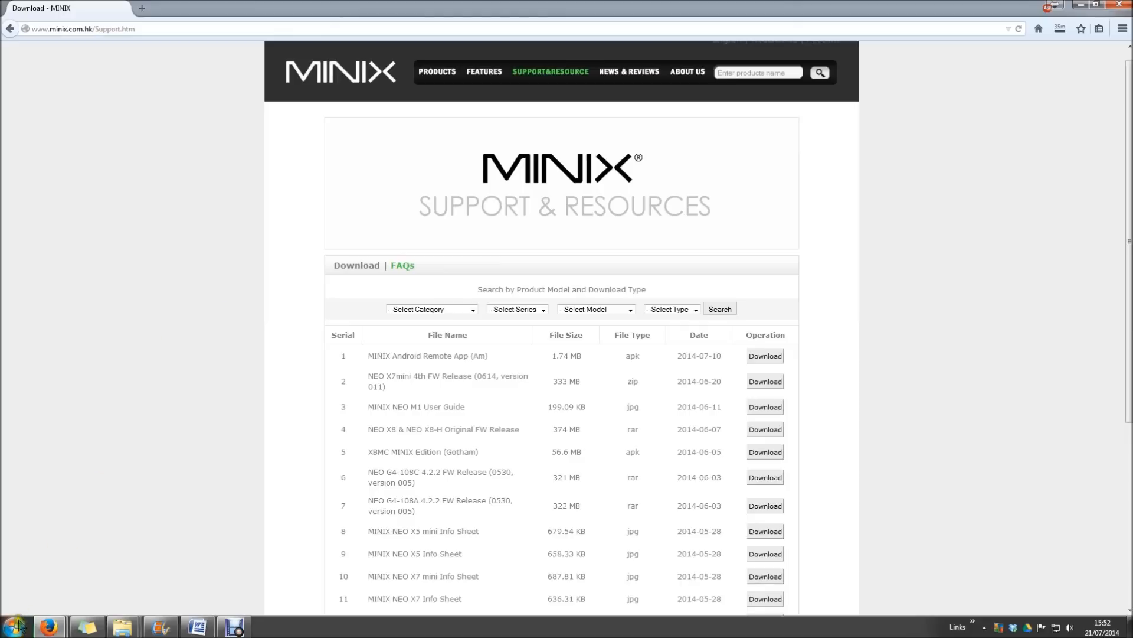
left_click(12, 626)
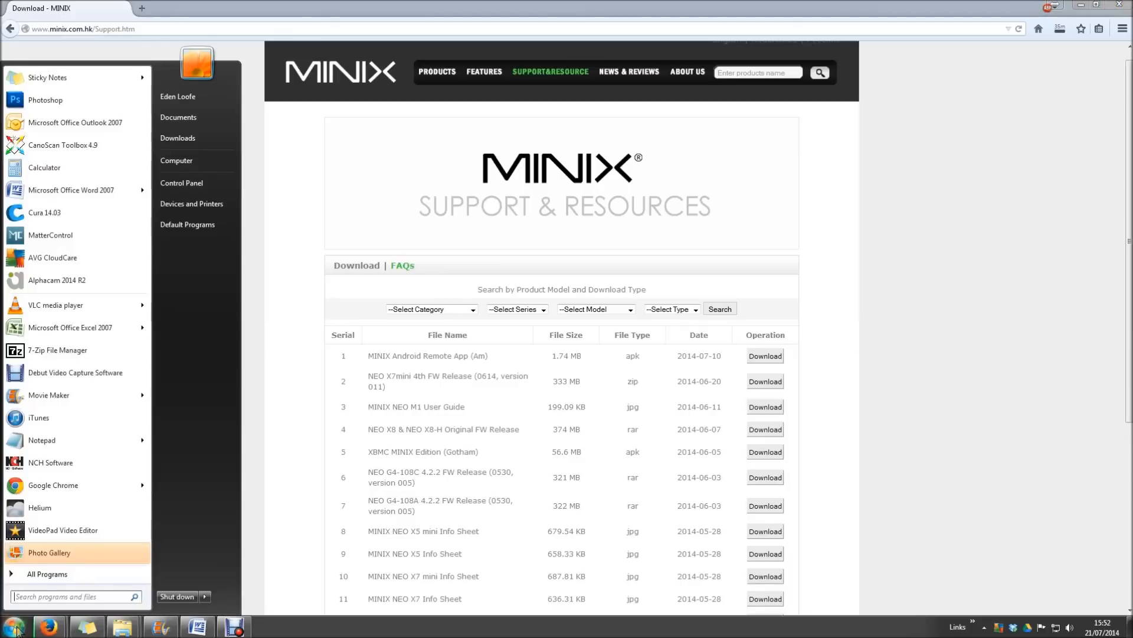
mouse_move(176, 161)
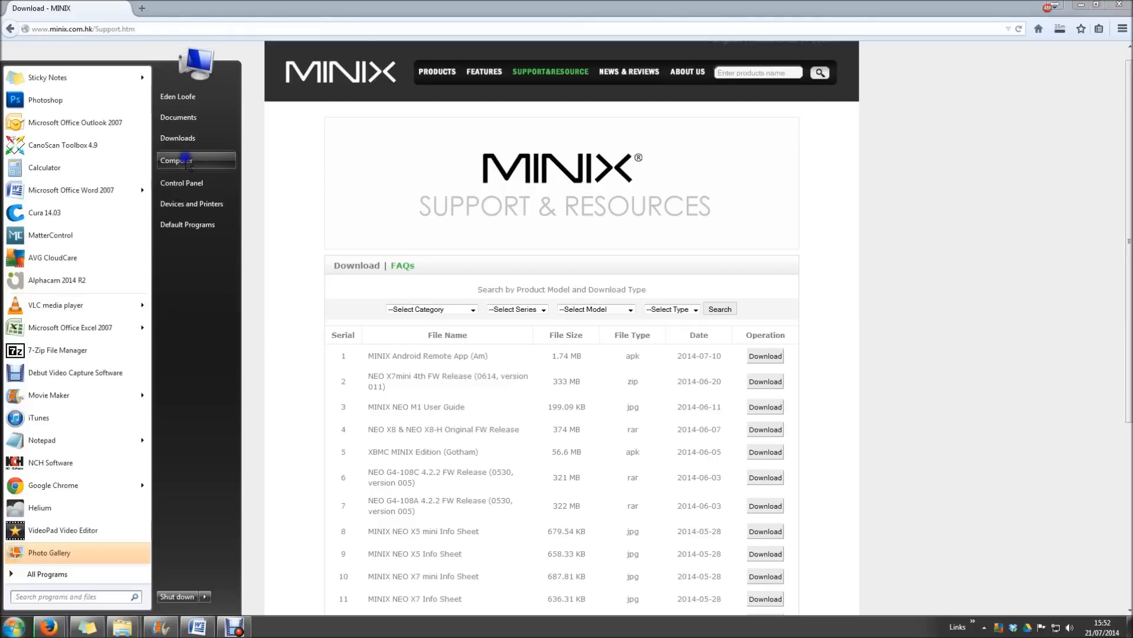
right_click(176, 159)
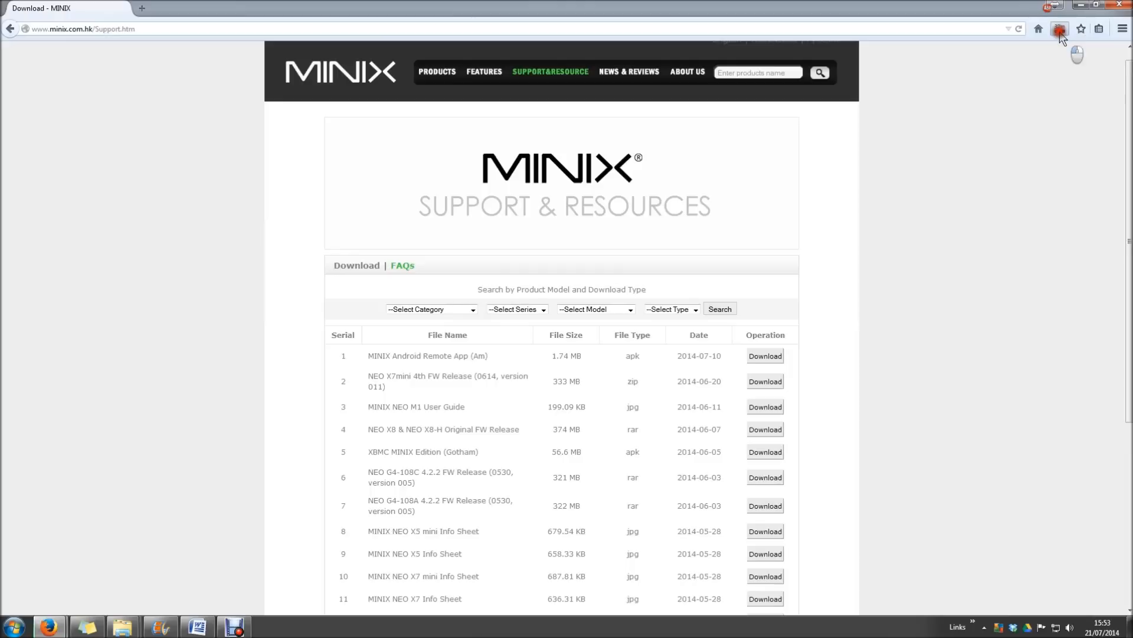
Switch to the Minix X7mini folder and select NEO_X7mini_20140614_011.zip
left_click(1061, 29)
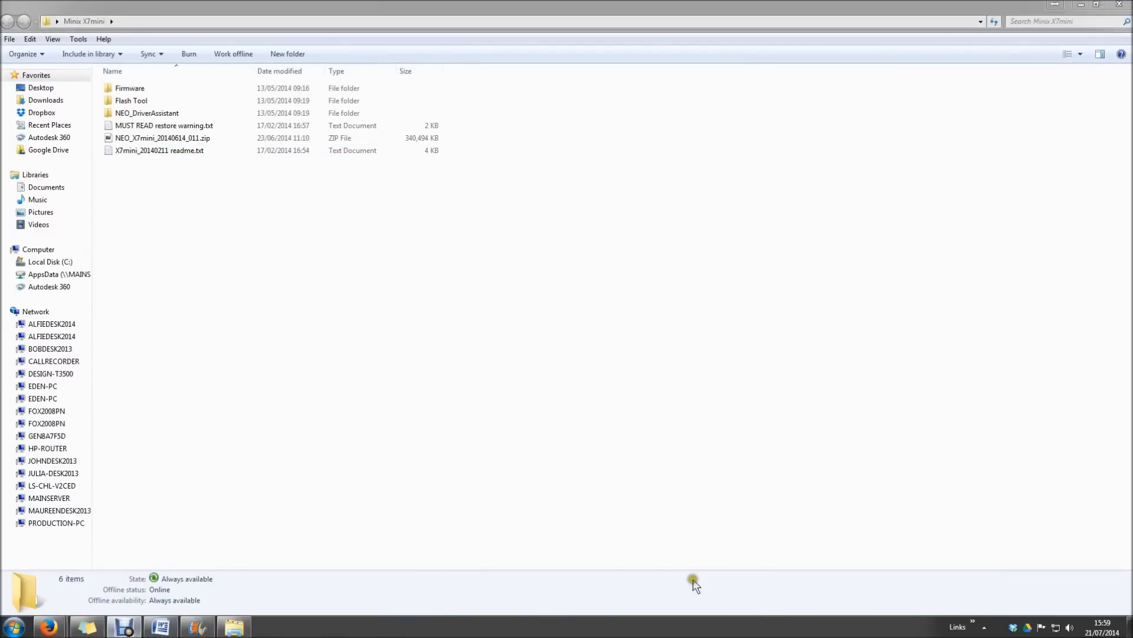
mouse_move(381, 355)
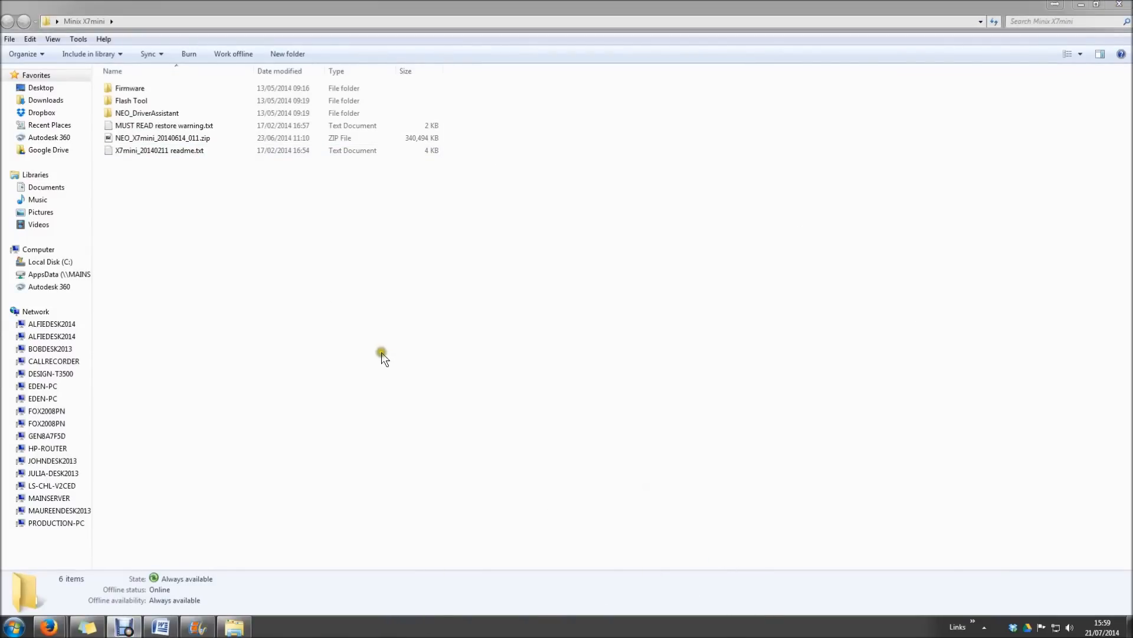
left_click(163, 138)
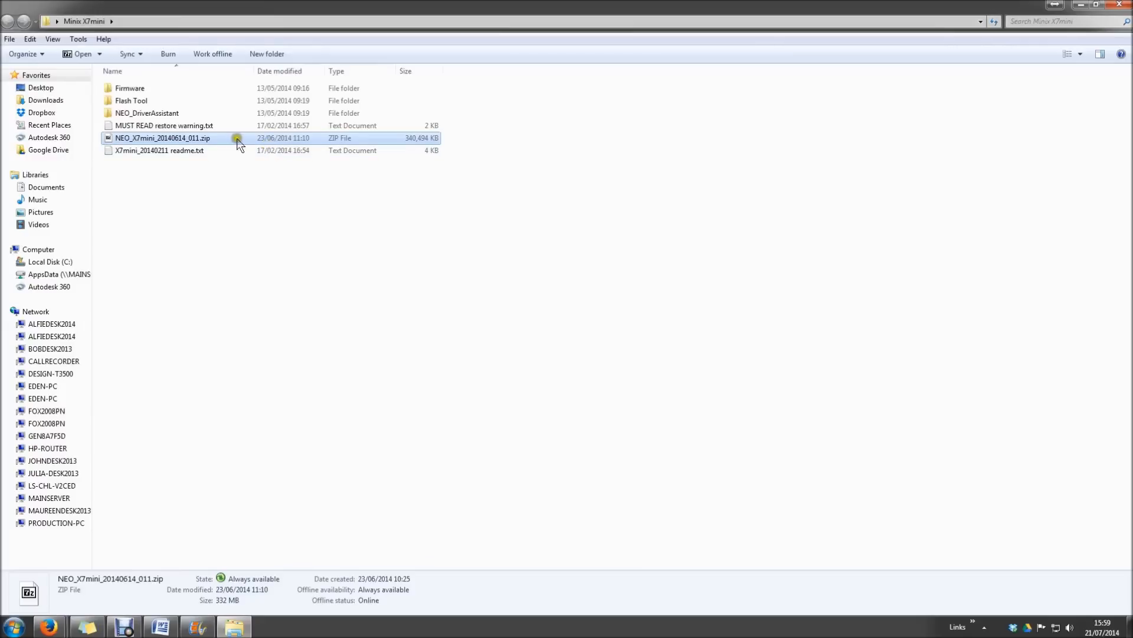
mouse_move(210, 143)
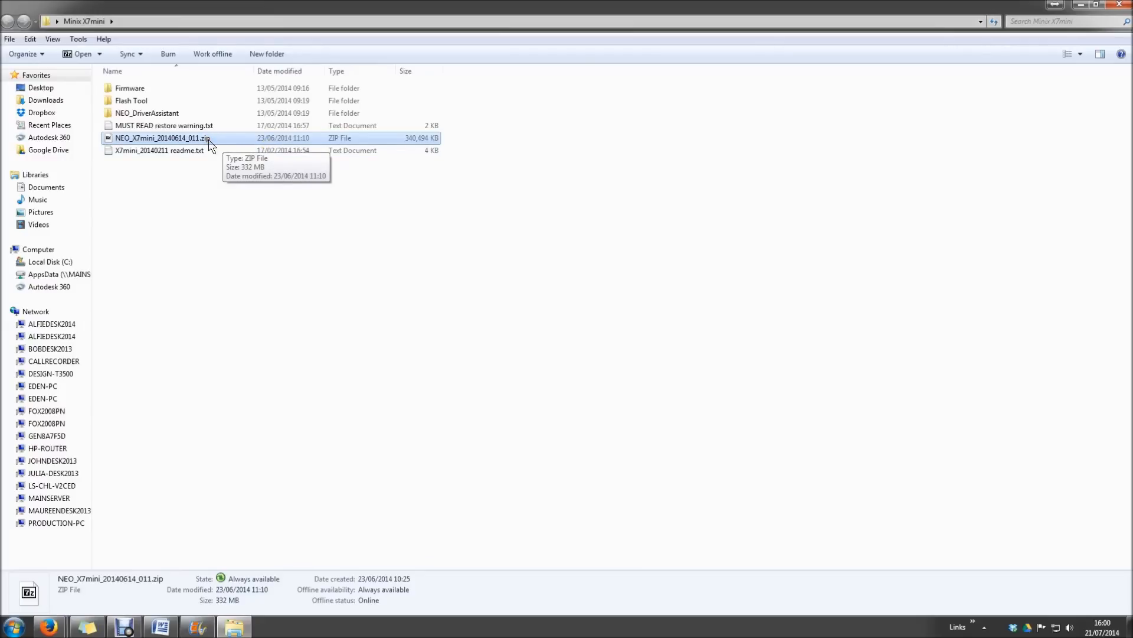
mouse_move(231, 150)
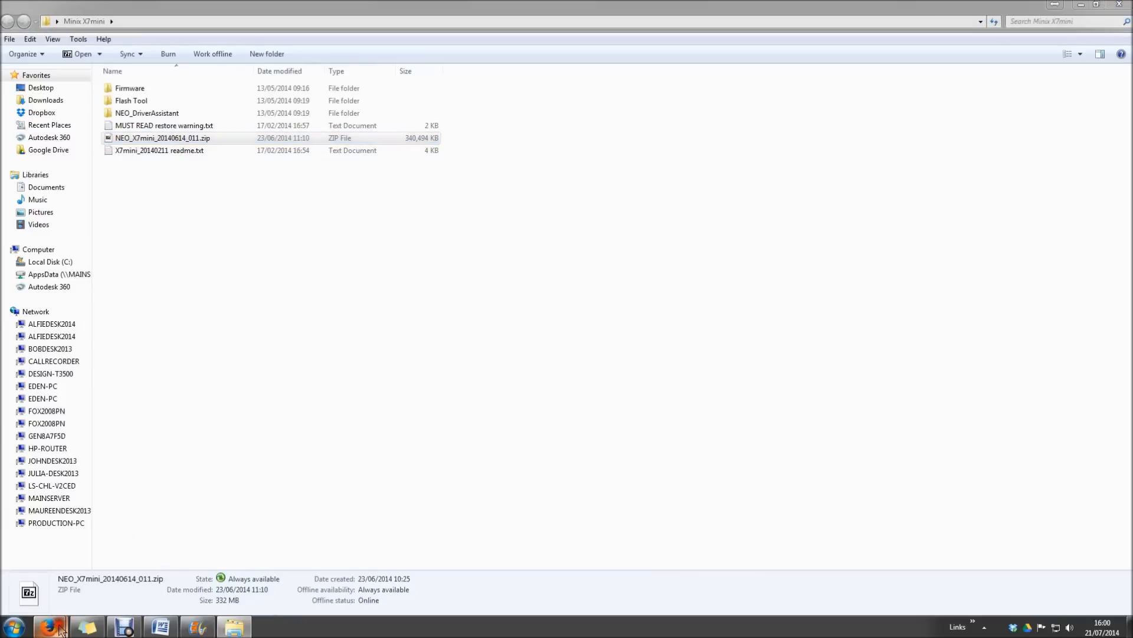
left_click(50, 626)
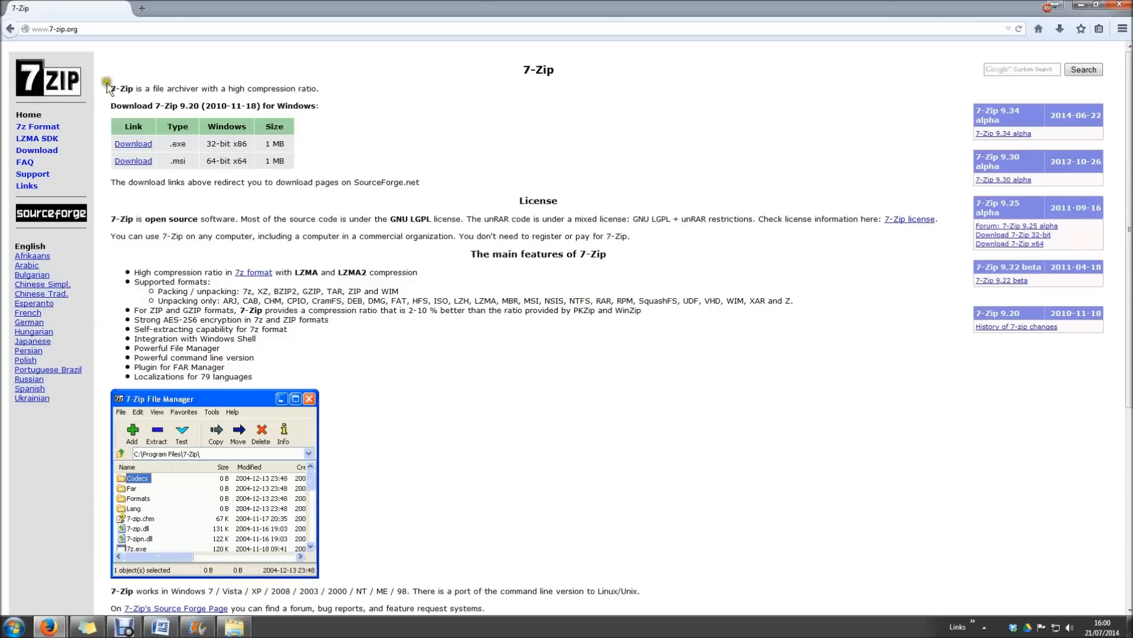
mouse_move(263, 153)
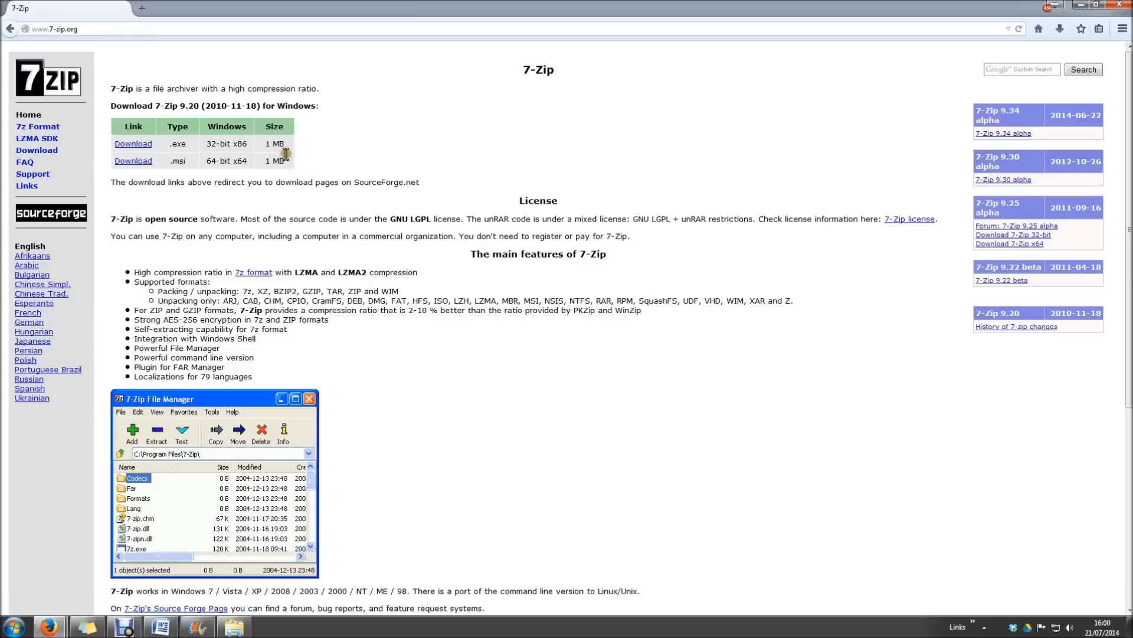
mouse_move(296, 232)
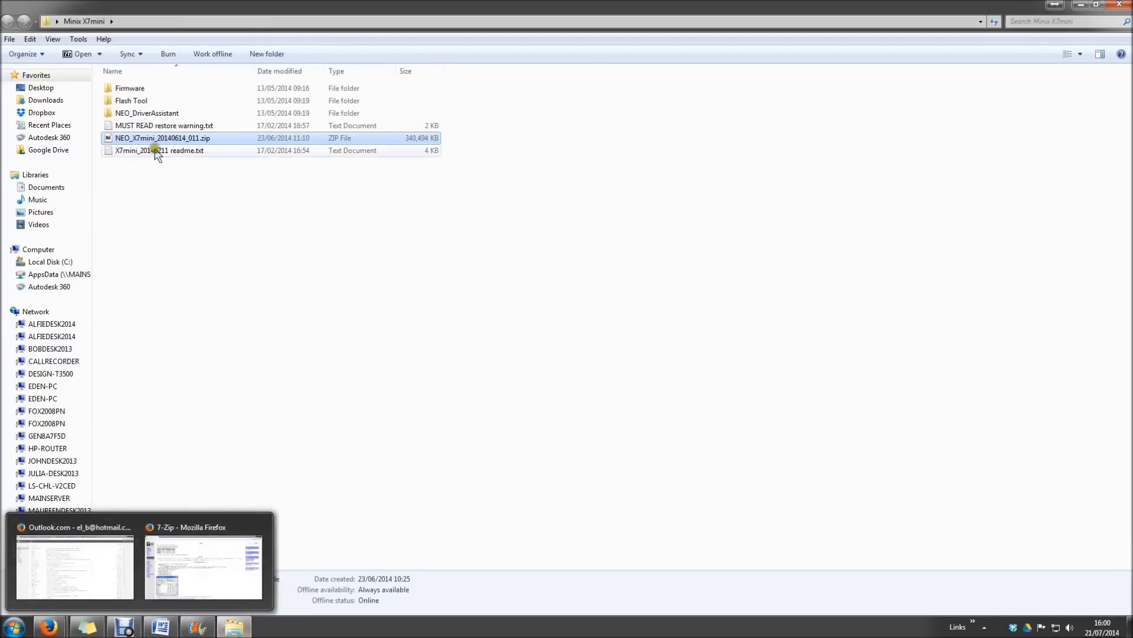
Extract the firmware zip in place with 7-Zip > Extract Here
right_click(162, 138)
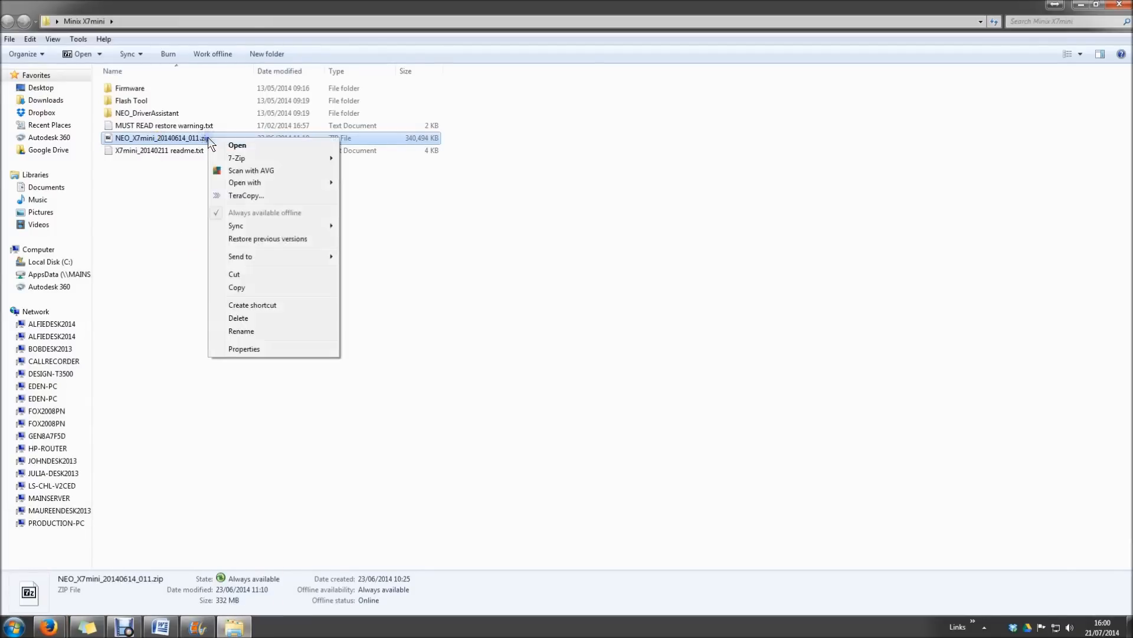
mouse_move(236, 157)
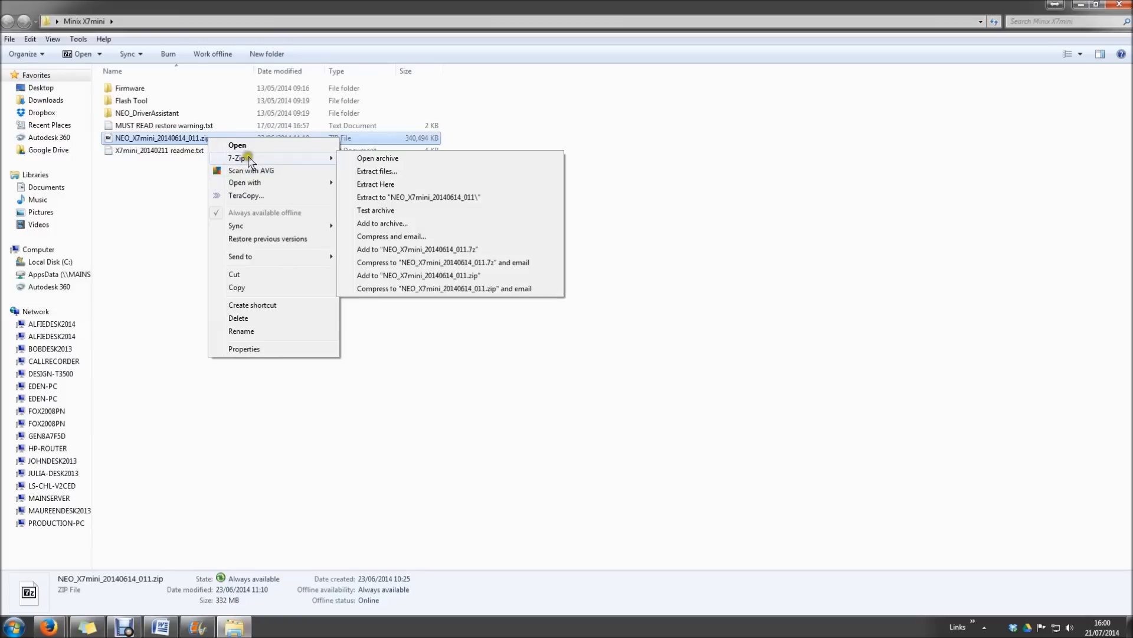
mouse_move(375, 184)
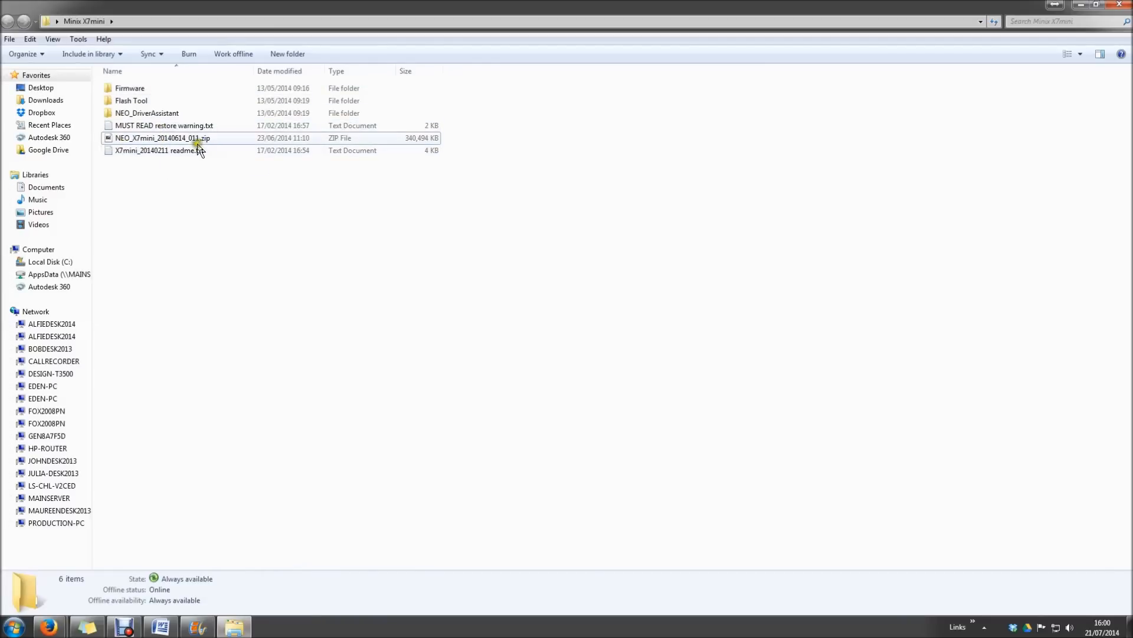
left_click(159, 150)
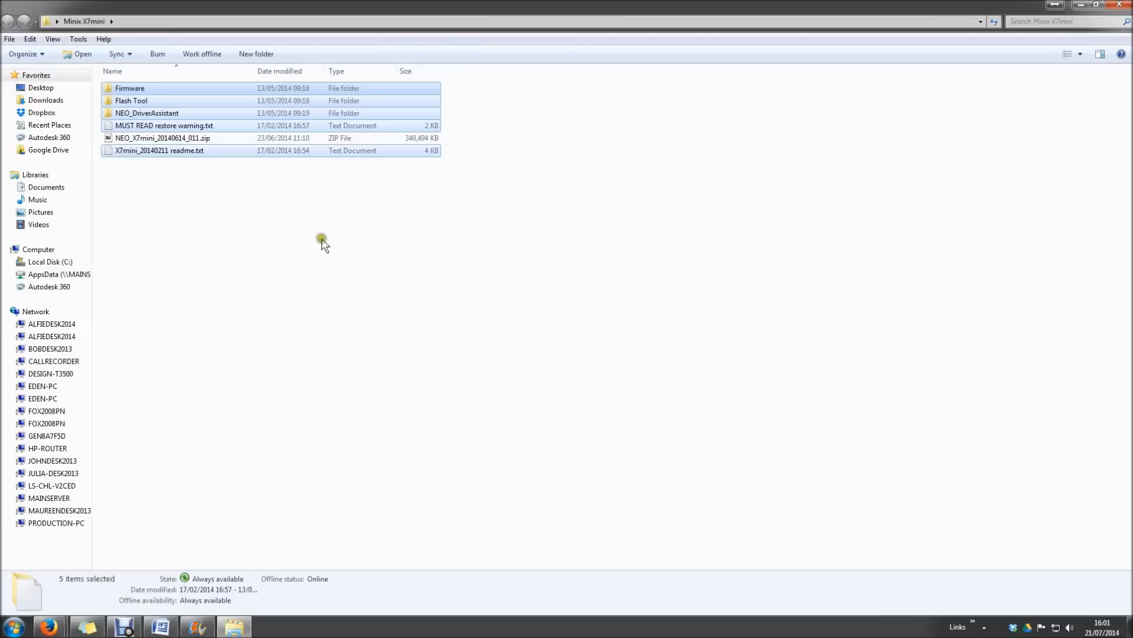
mouse_move(637, 381)
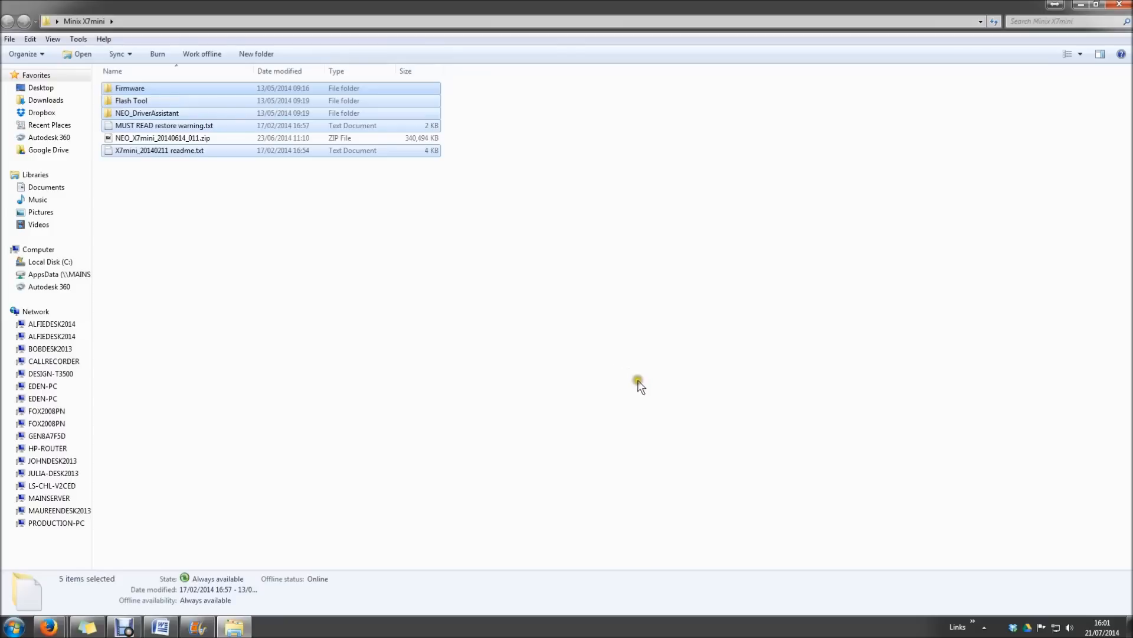
mouse_move(886, 333)
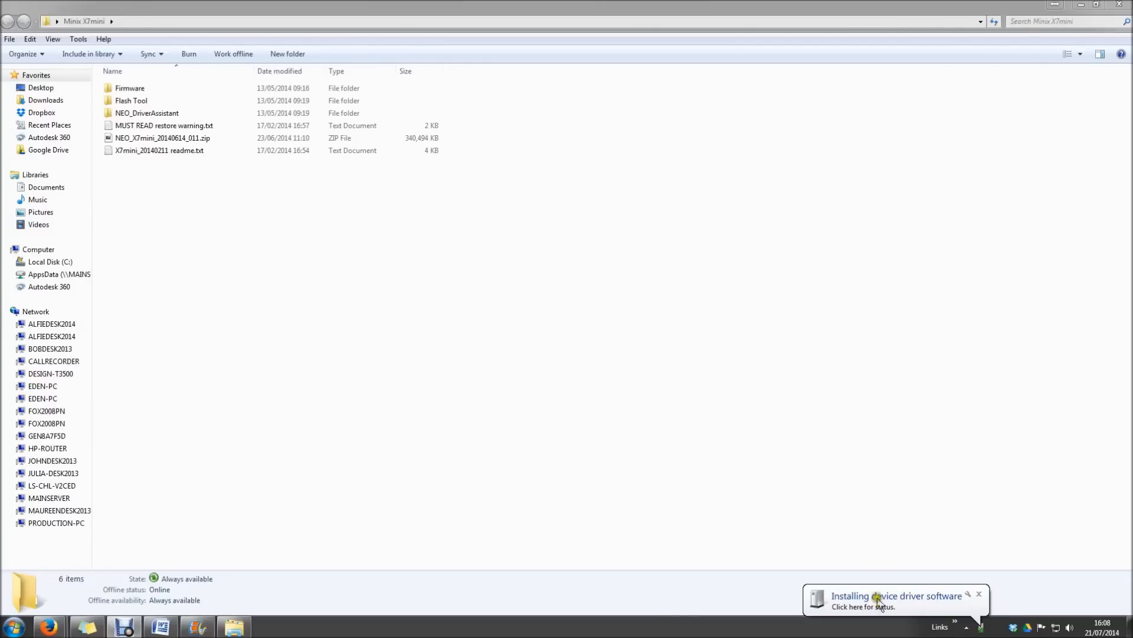
mouse_move(895, 610)
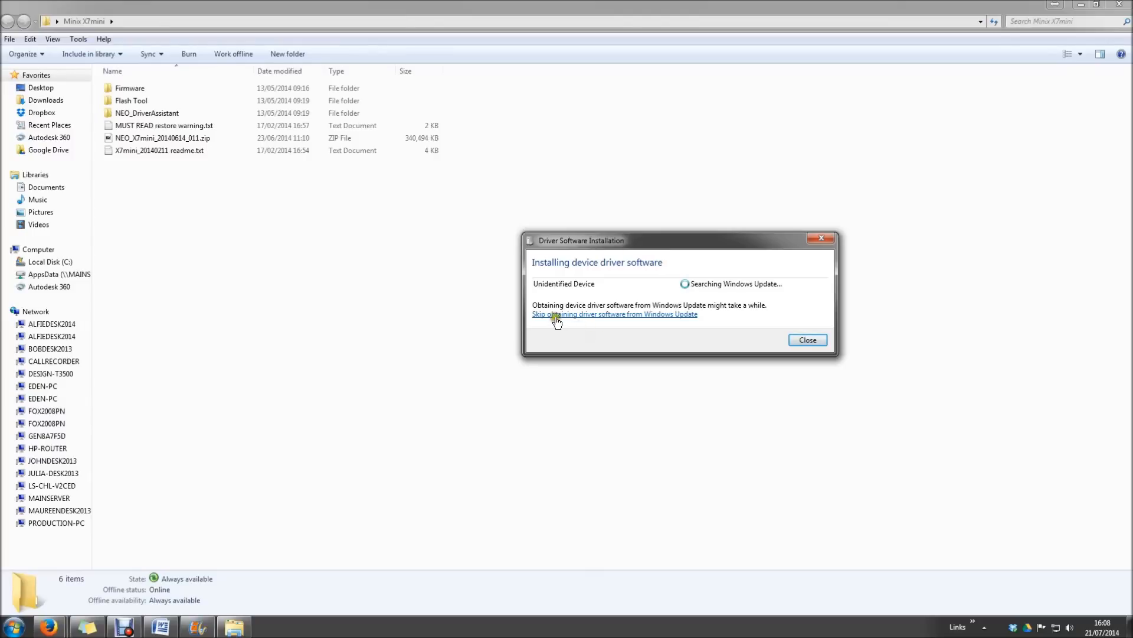
Skip the Windows Update driver search and close the failed driver installation notice
left_click(614, 314)
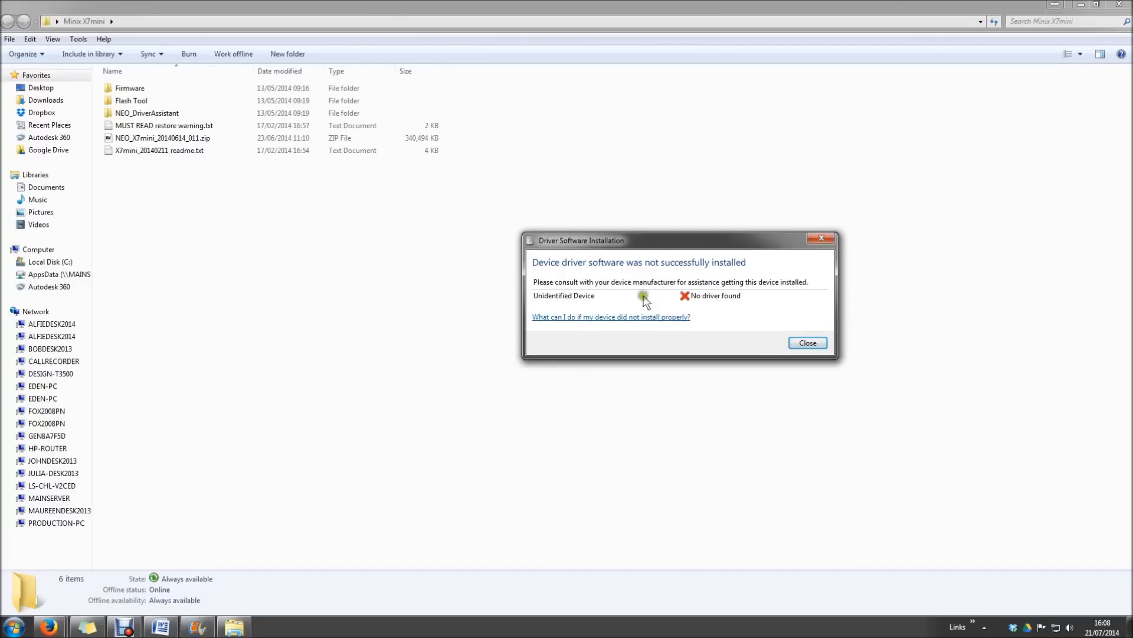
mouse_move(698, 292)
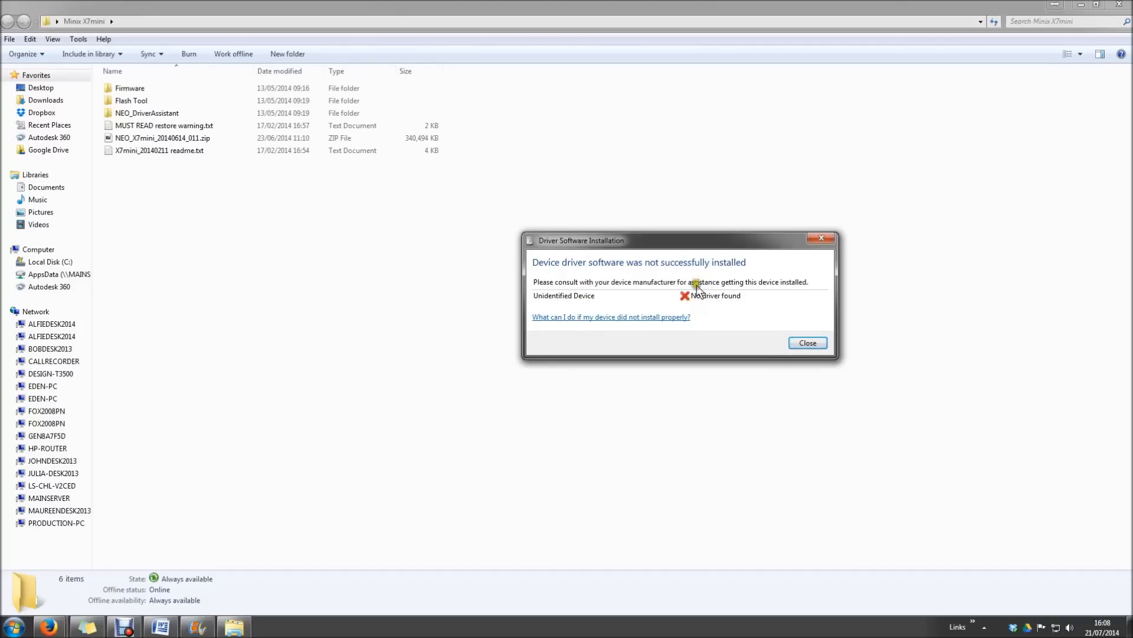
left_click(806, 342)
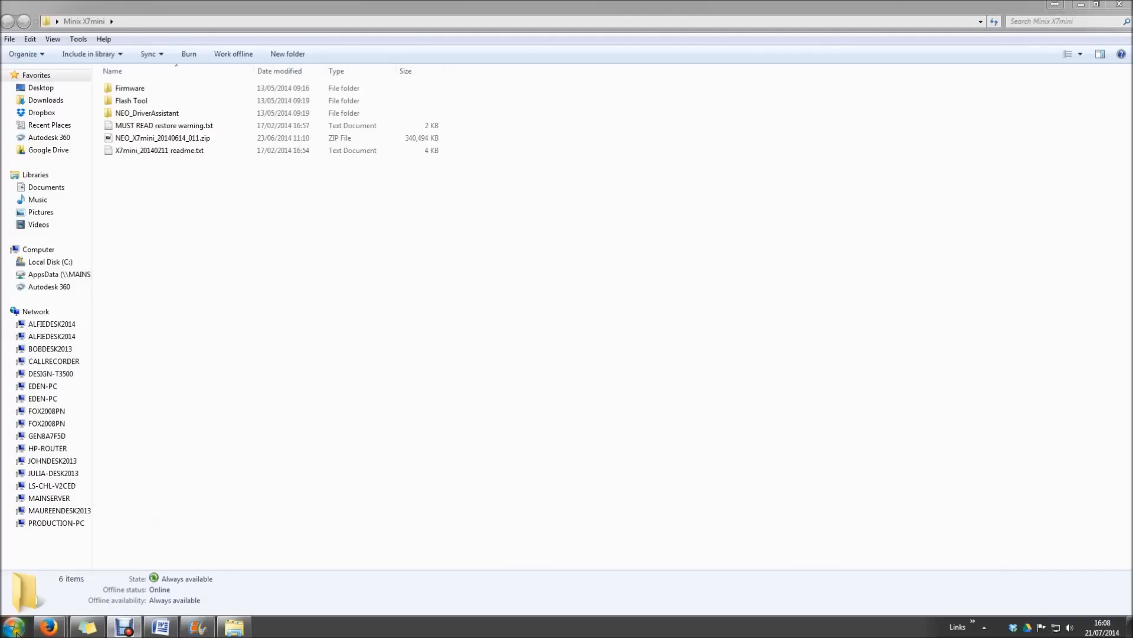
Launch Computer Management from the Start menu's Computer > Manage entry
left_click(13, 625)
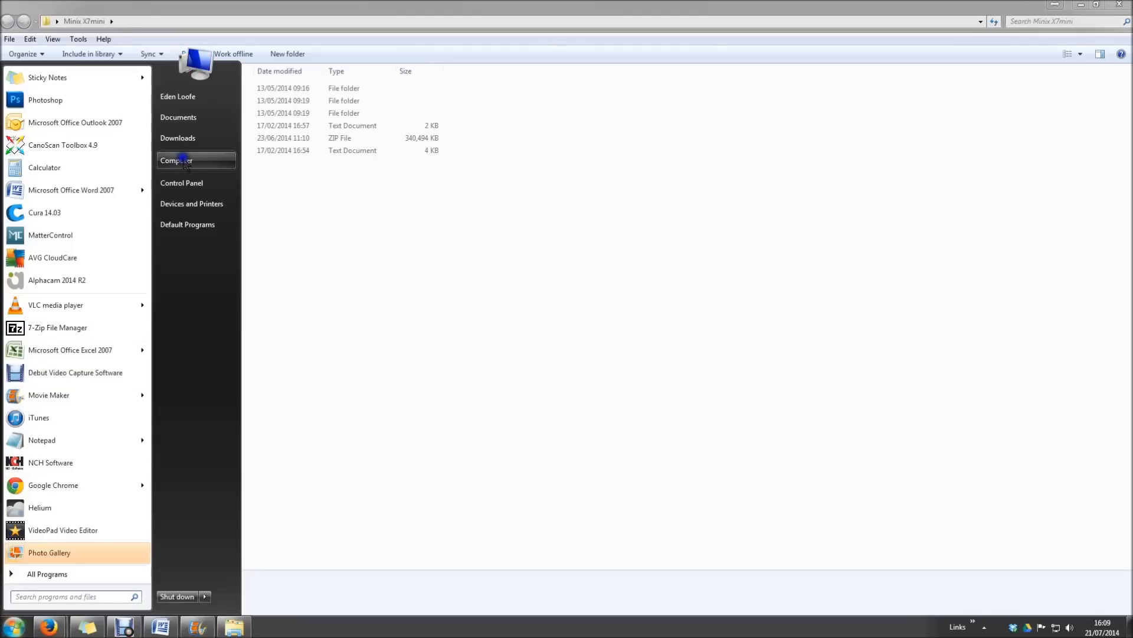
right_click(176, 160)
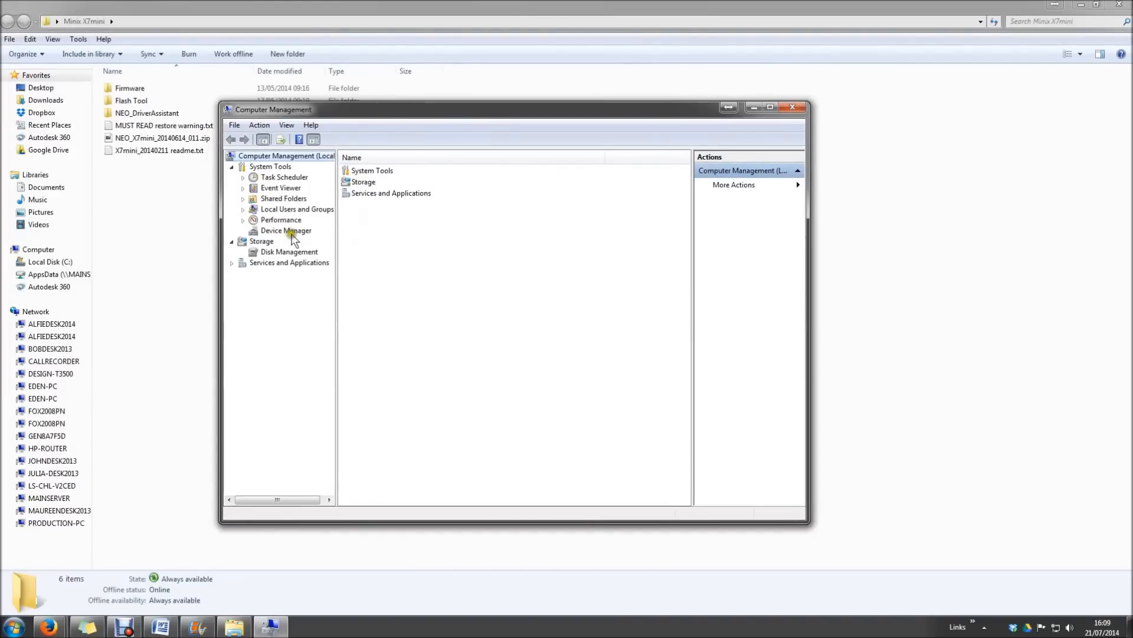
mouse_move(273, 236)
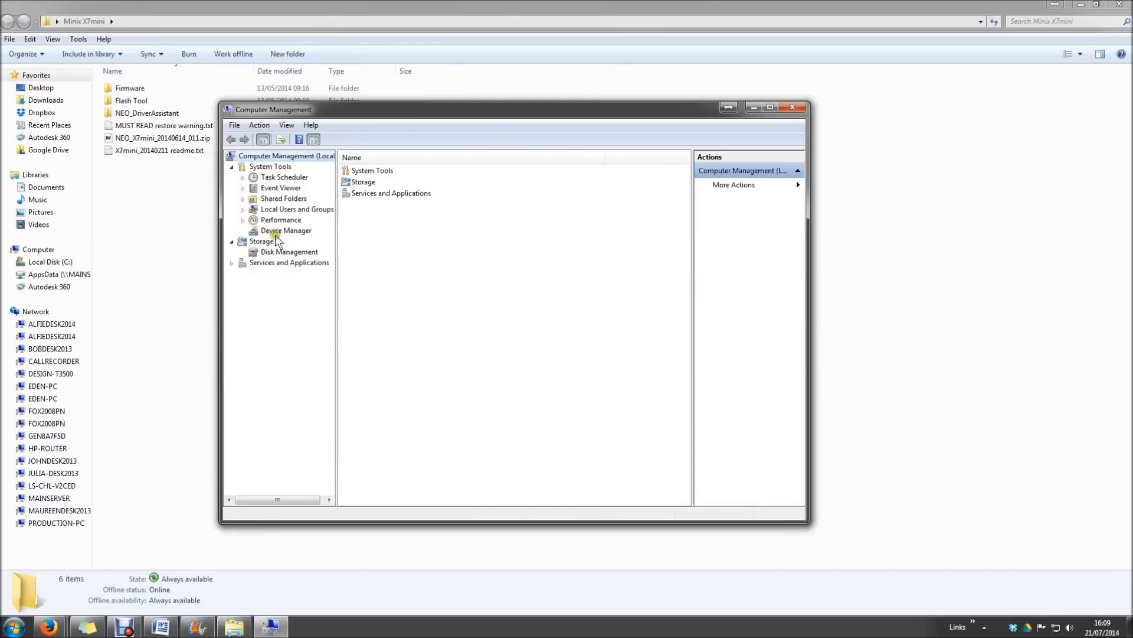
Show Device Manager's hardware list and bring up actions for the Unknown device under Other devices
left_click(285, 230)
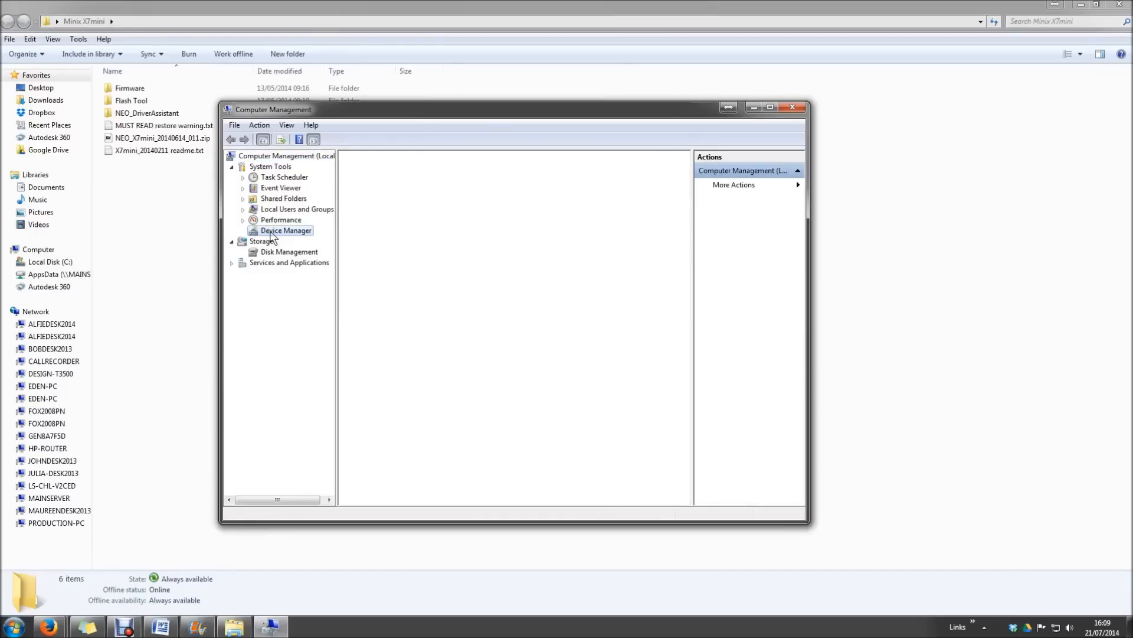
left_click(285, 230)
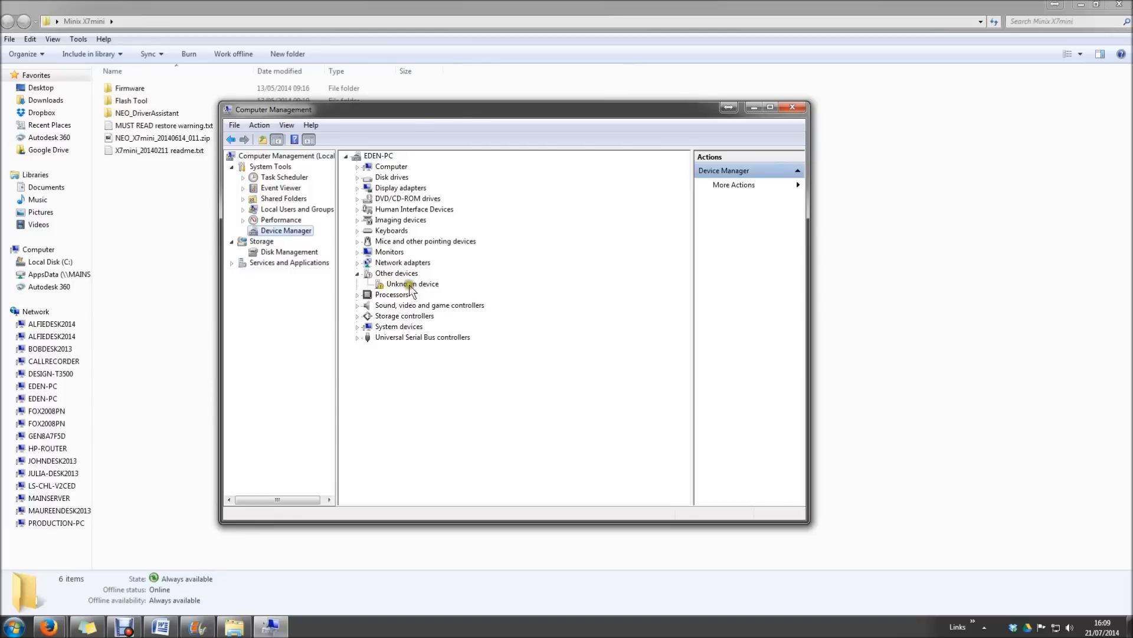
mouse_move(392, 288)
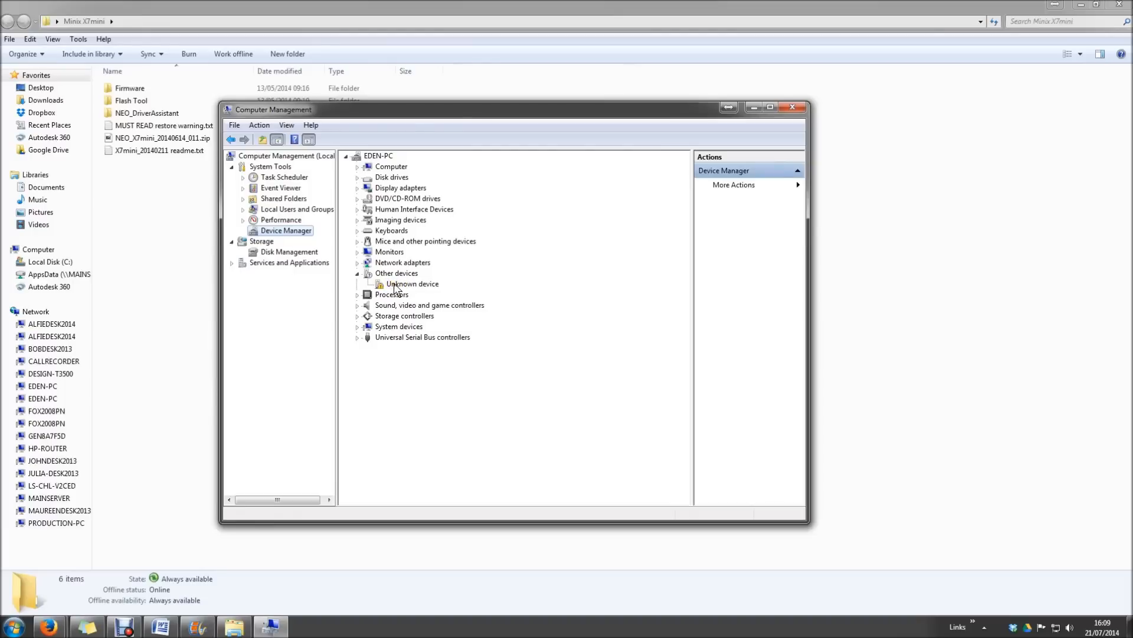
left_click(413, 283)
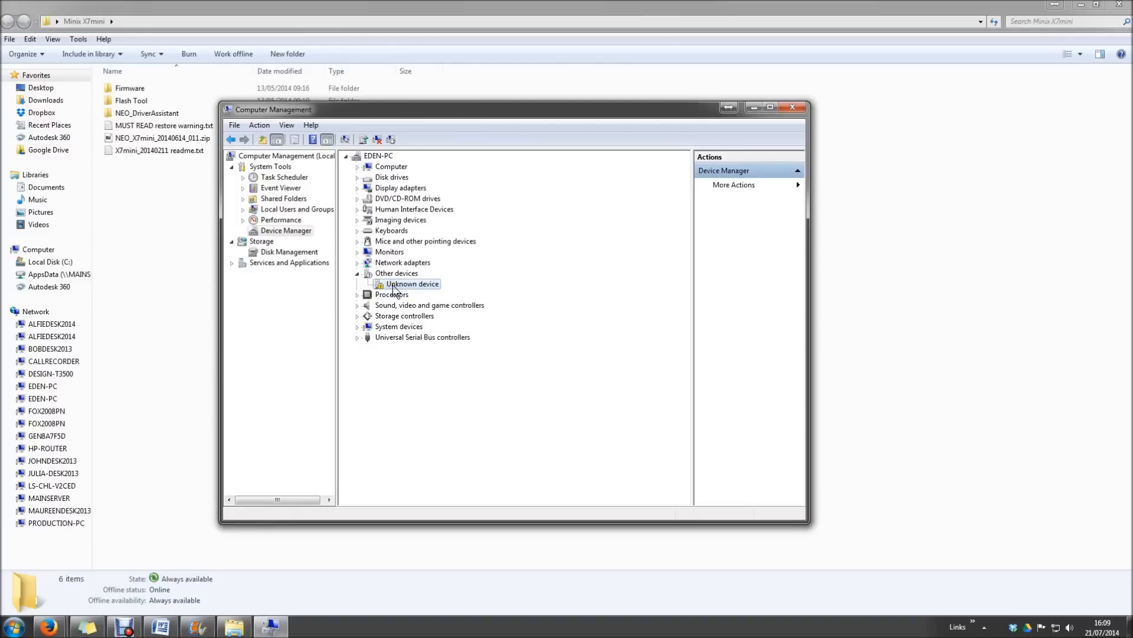
right_click(413, 284)
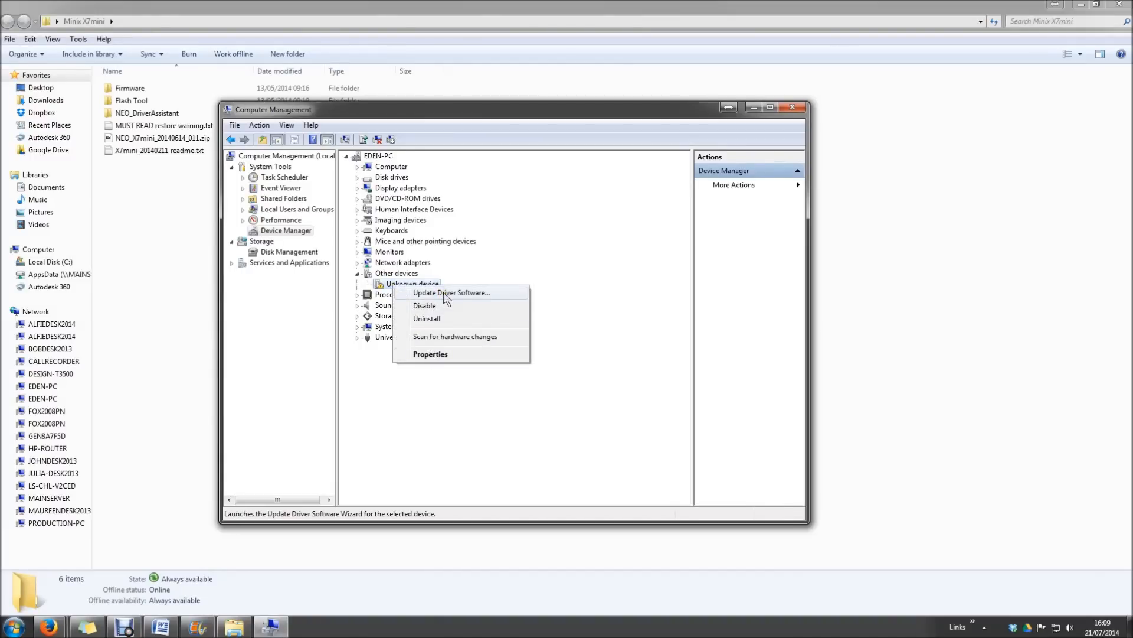
Start Update Driver Software for the Unknown device, browsing this computer for the driver folder
left_click(451, 293)
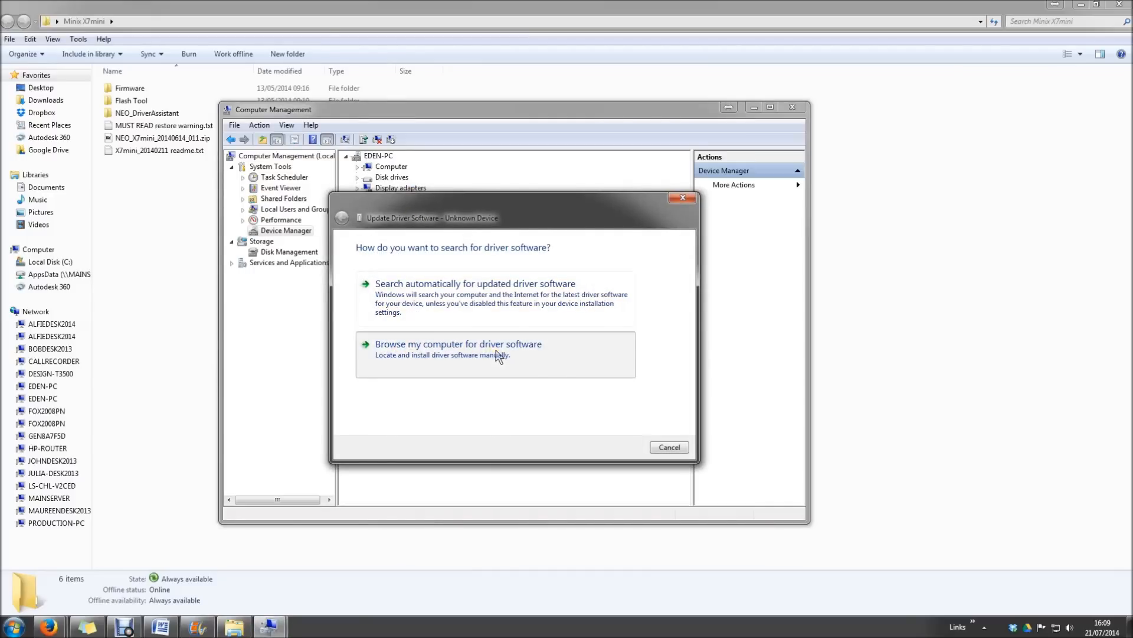
left_click(458, 343)
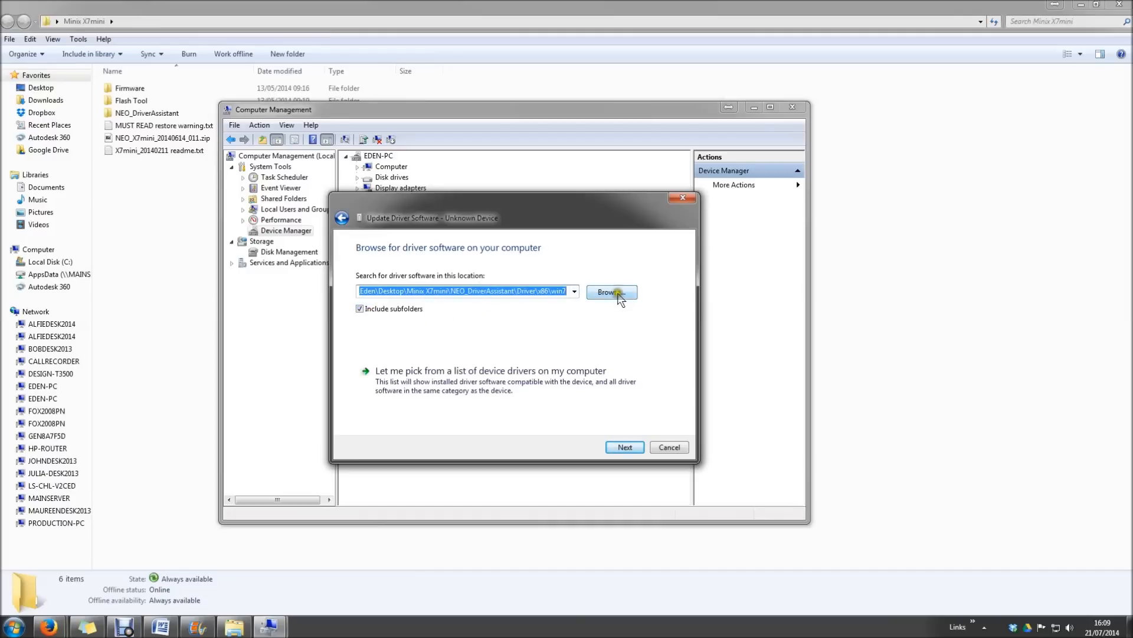
left_click(610, 292)
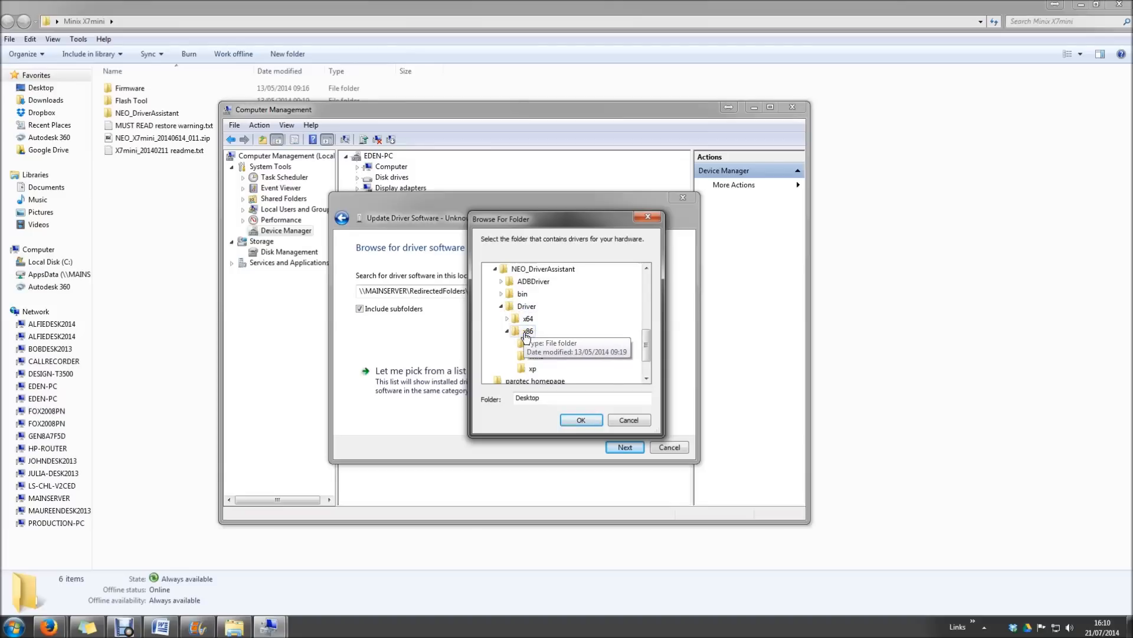
Select NEO_DriverAssistant Driver\x86\win7 as the driver search folder
left_click(514, 331)
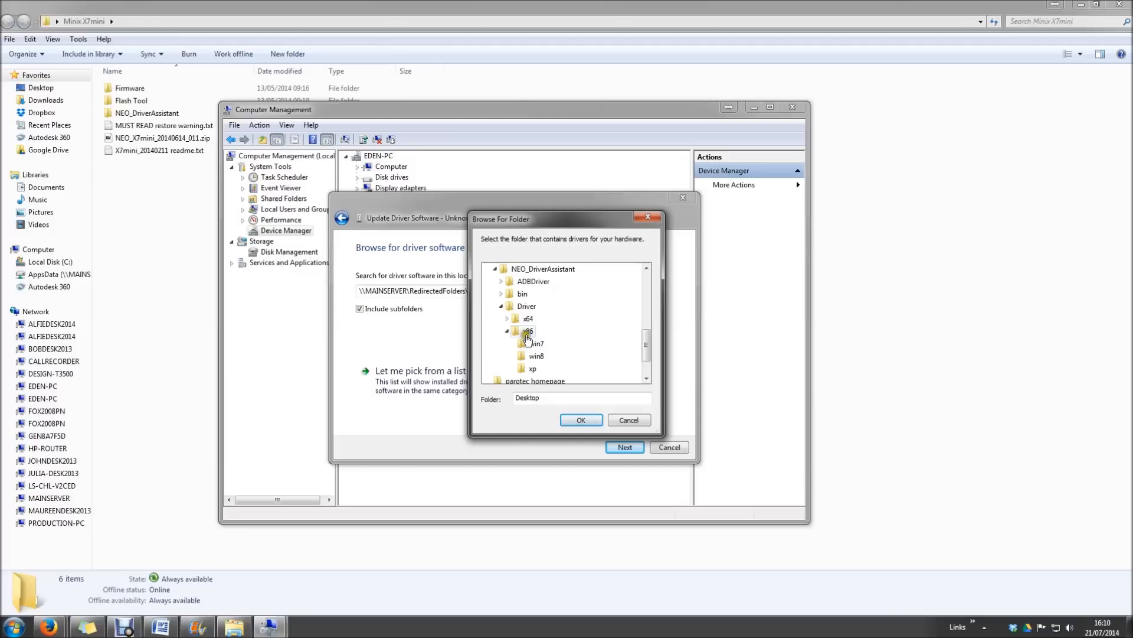
mouse_move(527, 339)
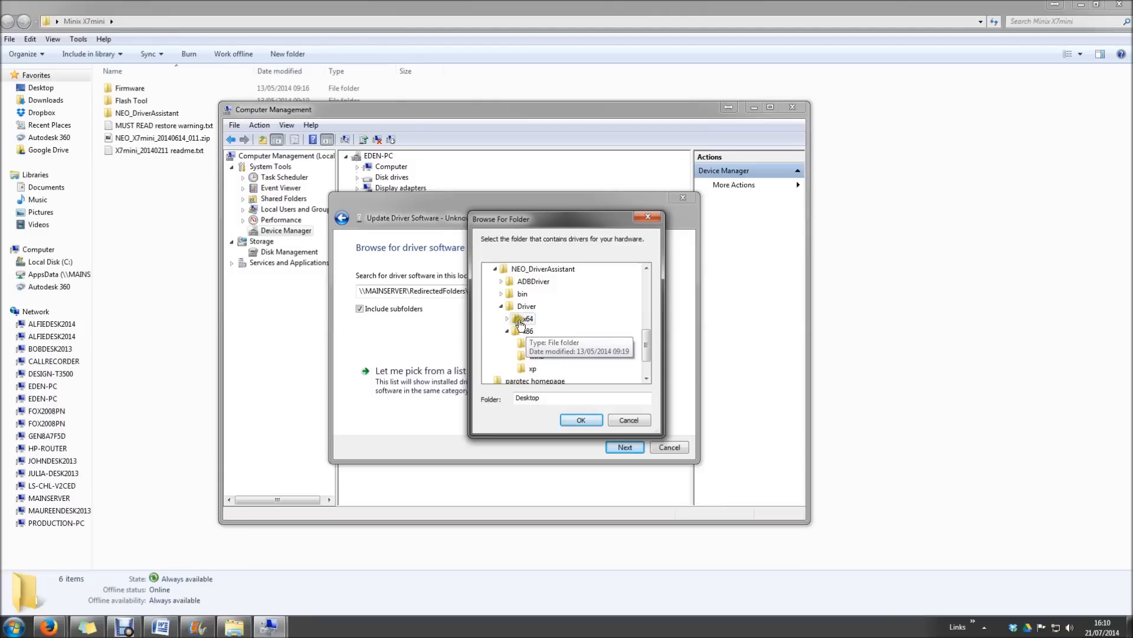
mouse_move(525, 327)
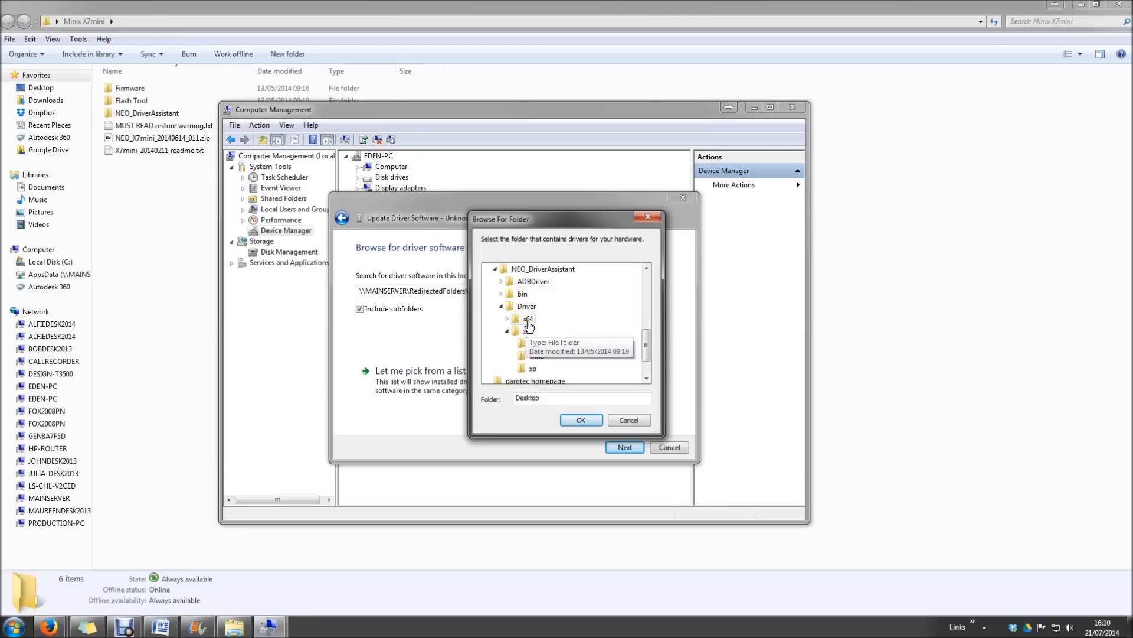
left_click(516, 331)
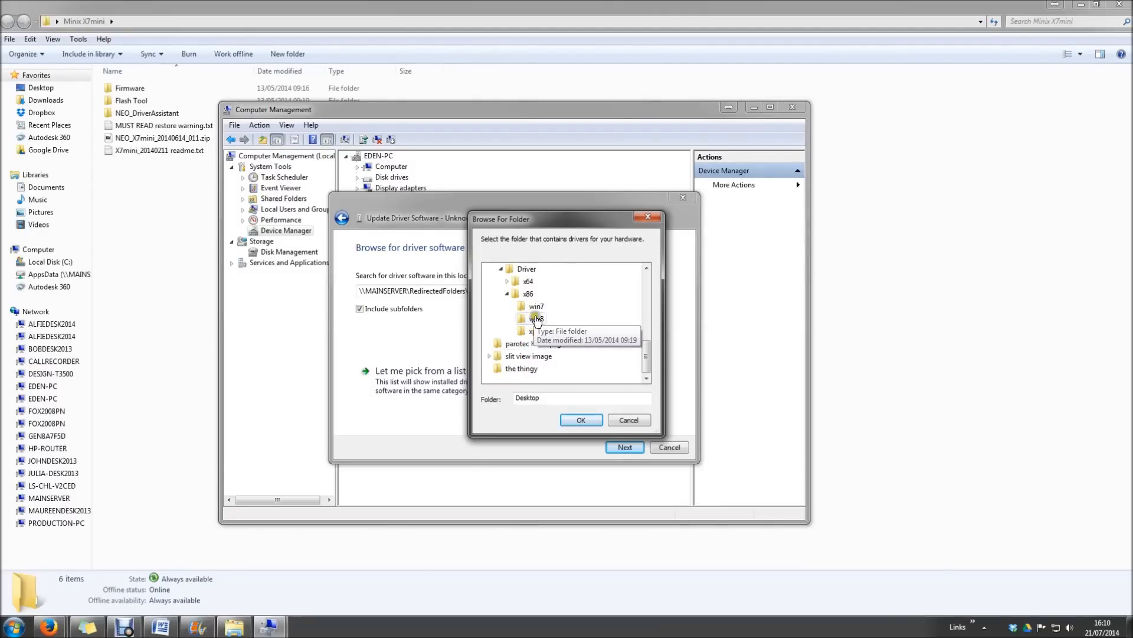
left_click(536, 306)
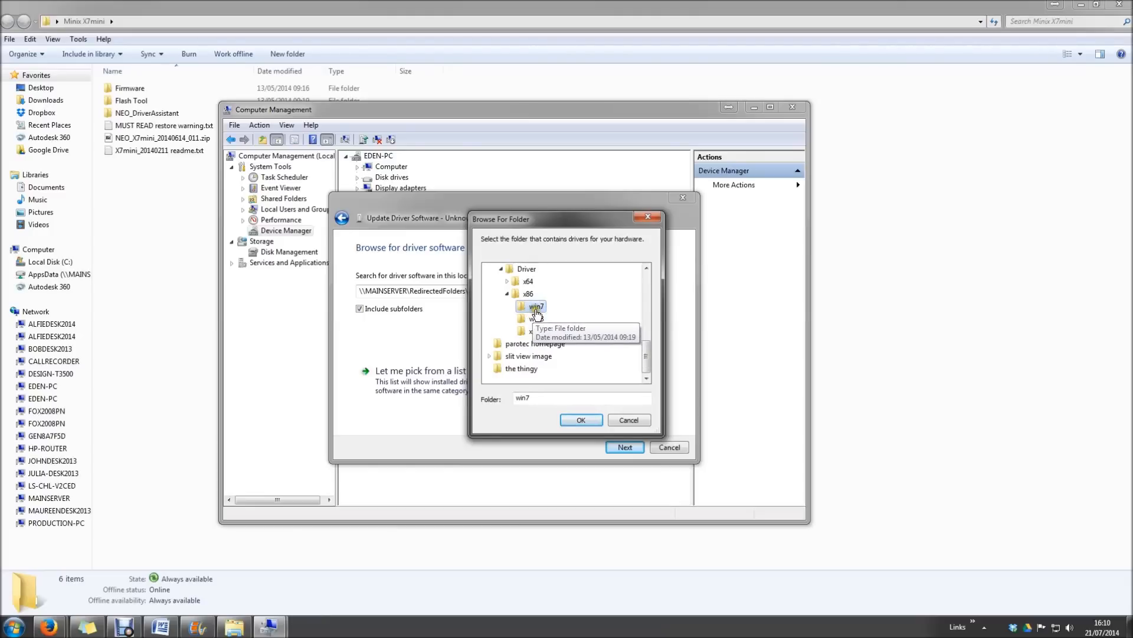
left_click(580, 420)
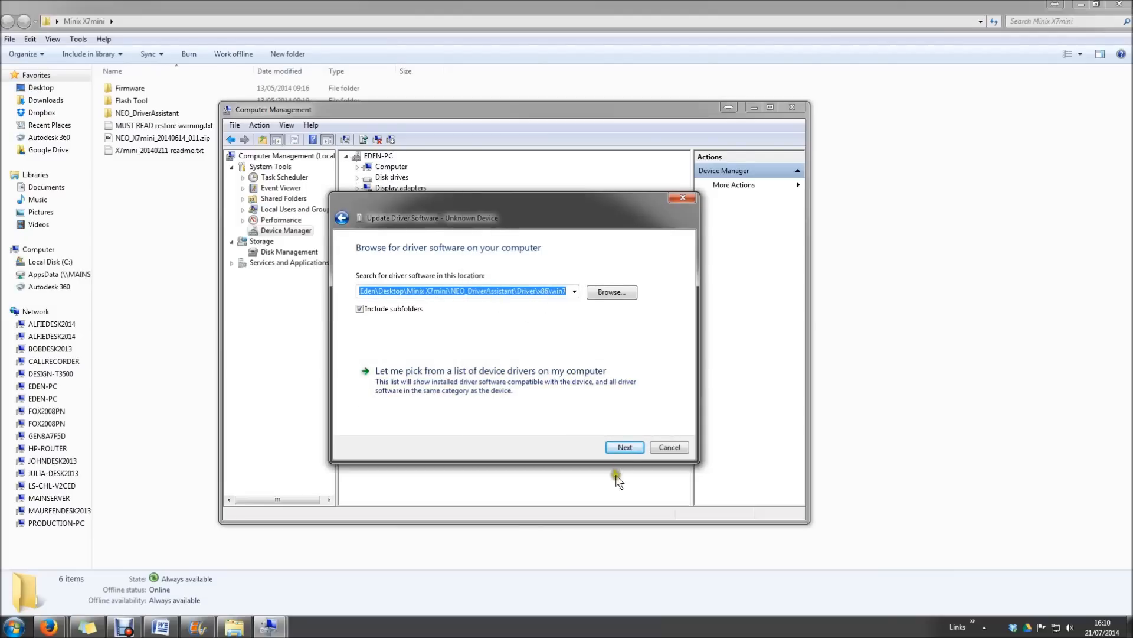
Install the Rockchip driver so the device appears as a Rockusb Device, accepting the security prompt
left_click(623, 446)
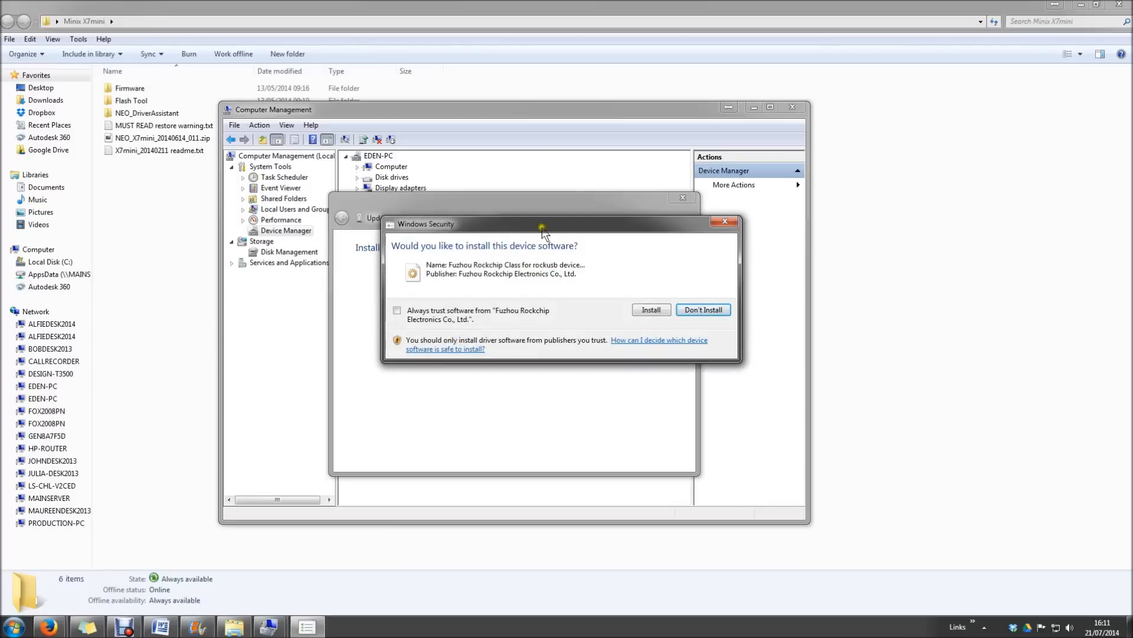
mouse_move(485, 260)
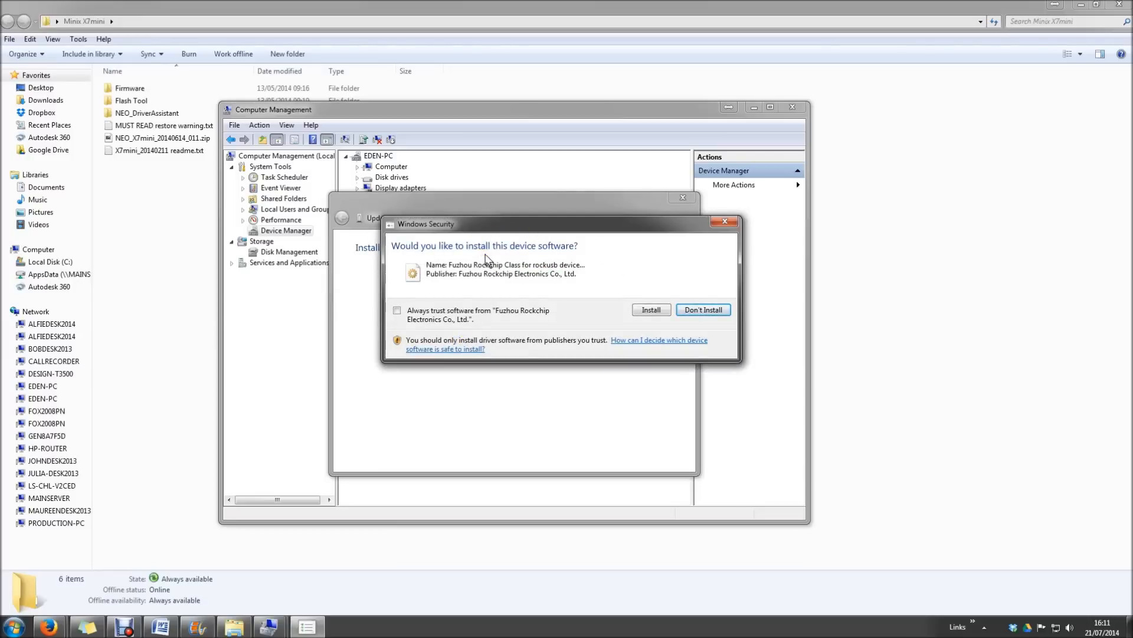
mouse_move(497, 276)
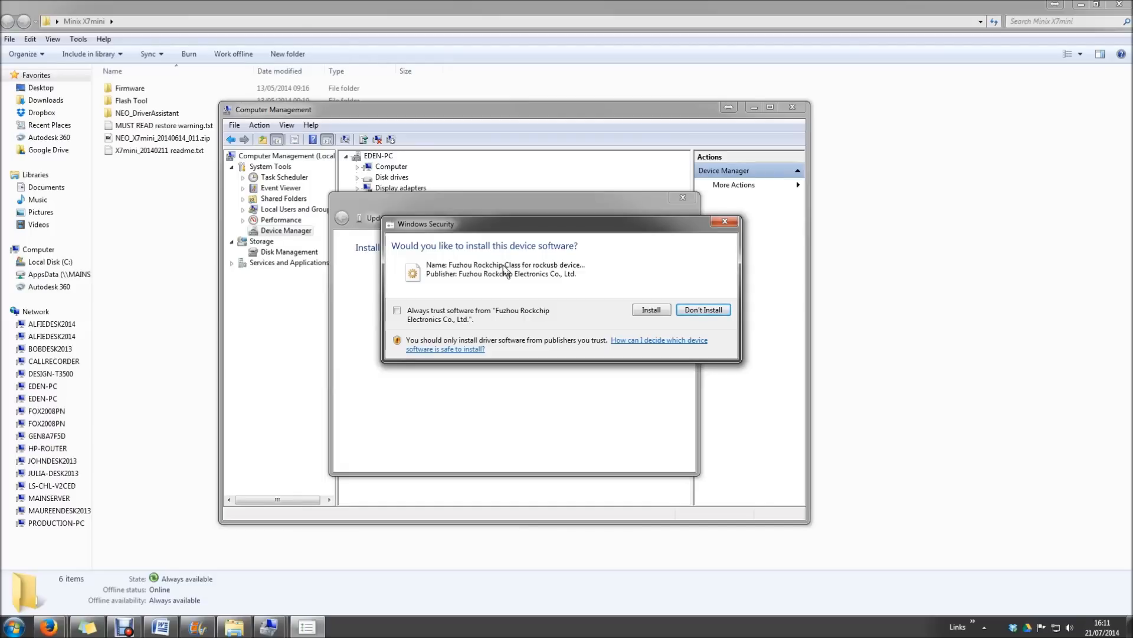
mouse_move(515, 273)
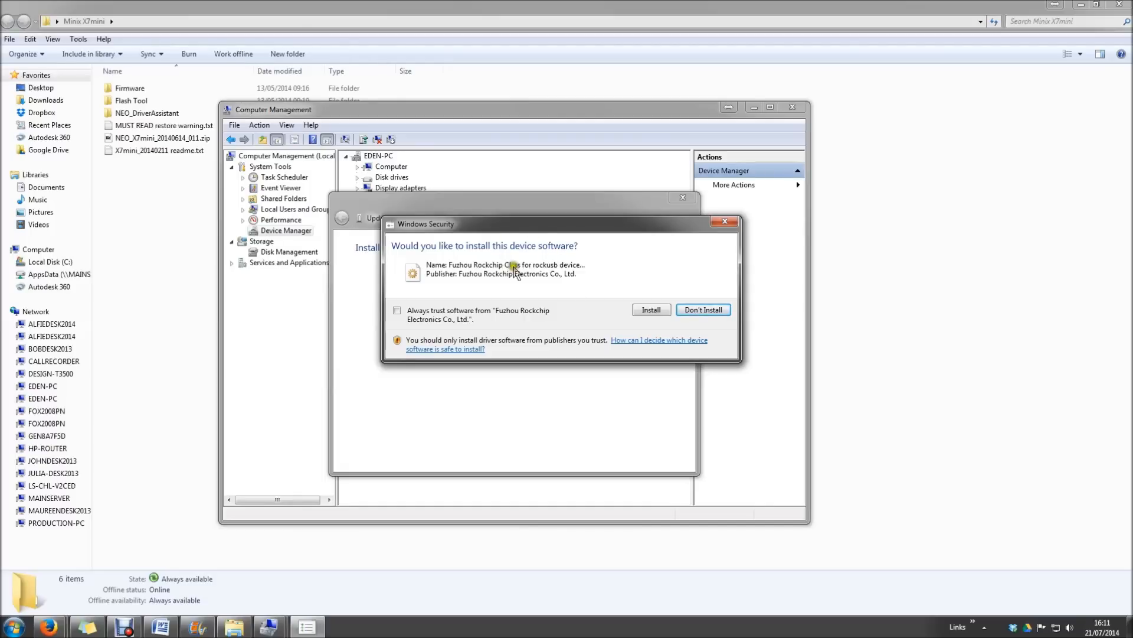
left_click(650, 309)
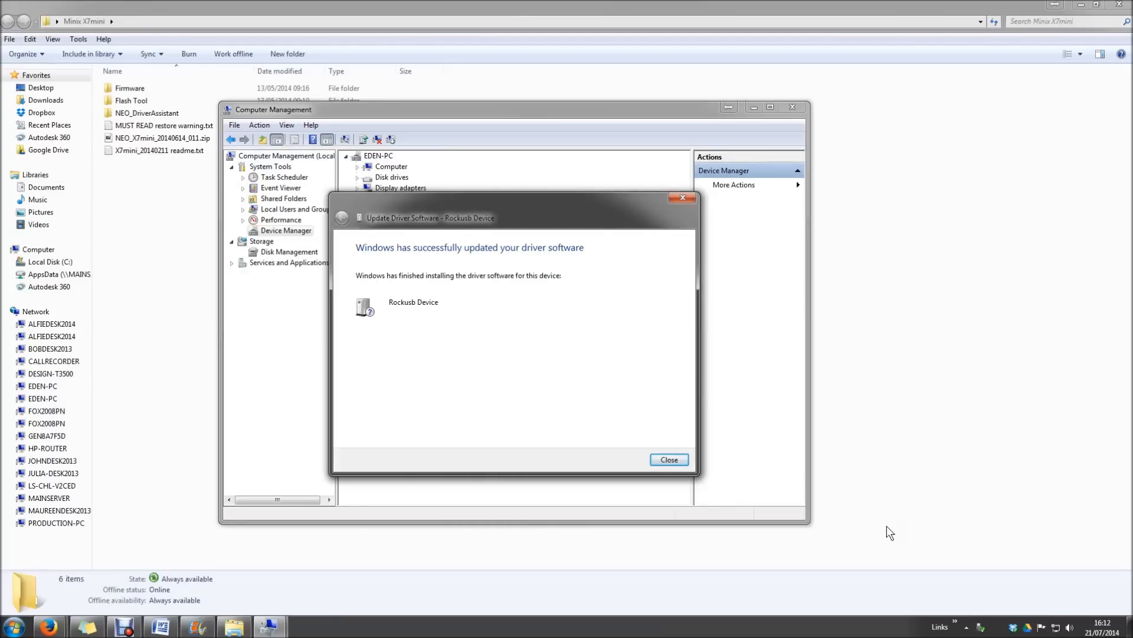
mouse_move(541, 259)
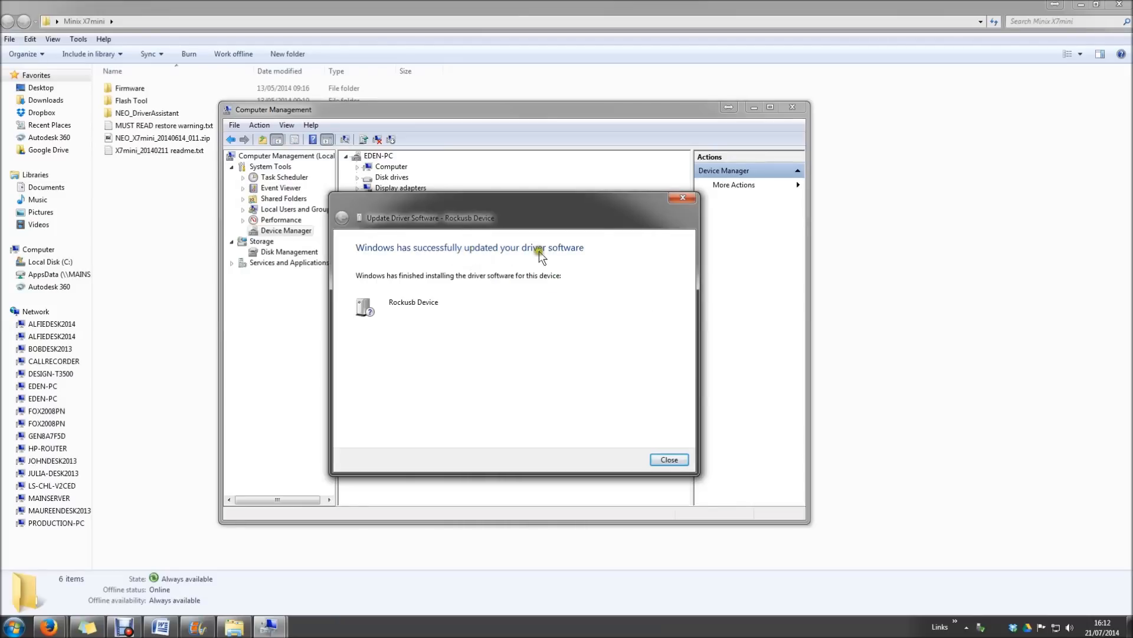
mouse_move(408, 309)
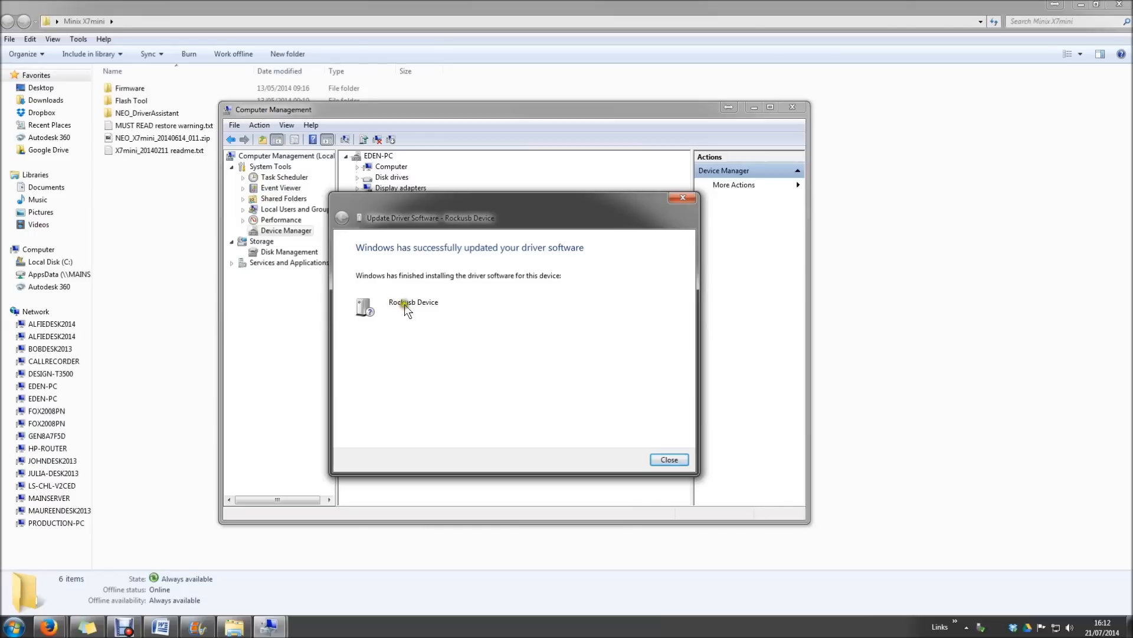
mouse_move(373, 316)
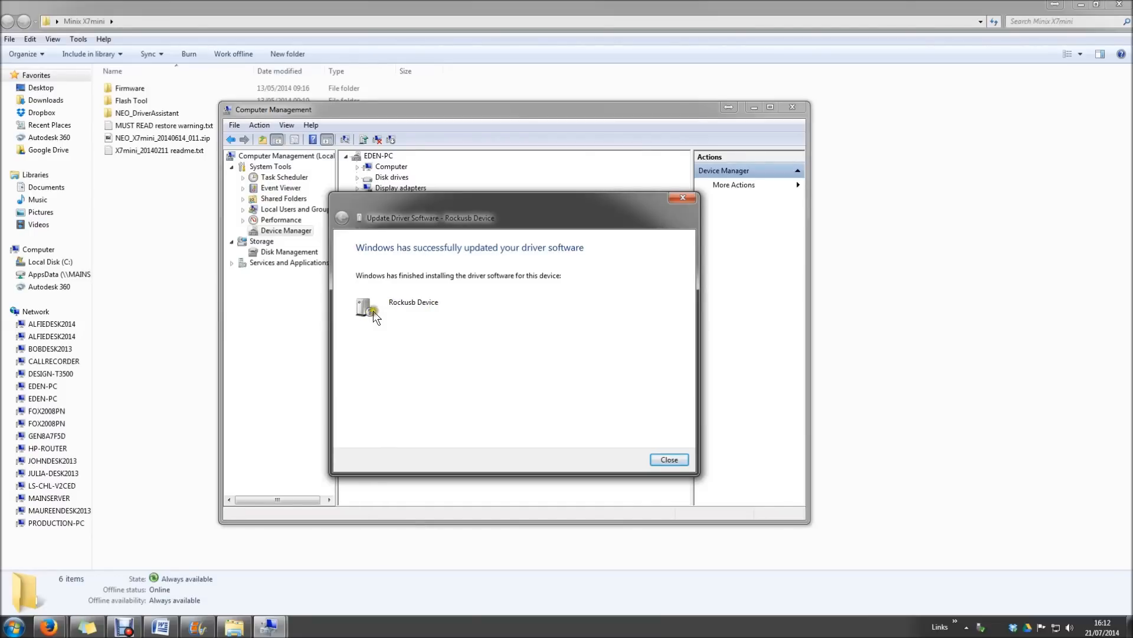
mouse_move(630, 440)
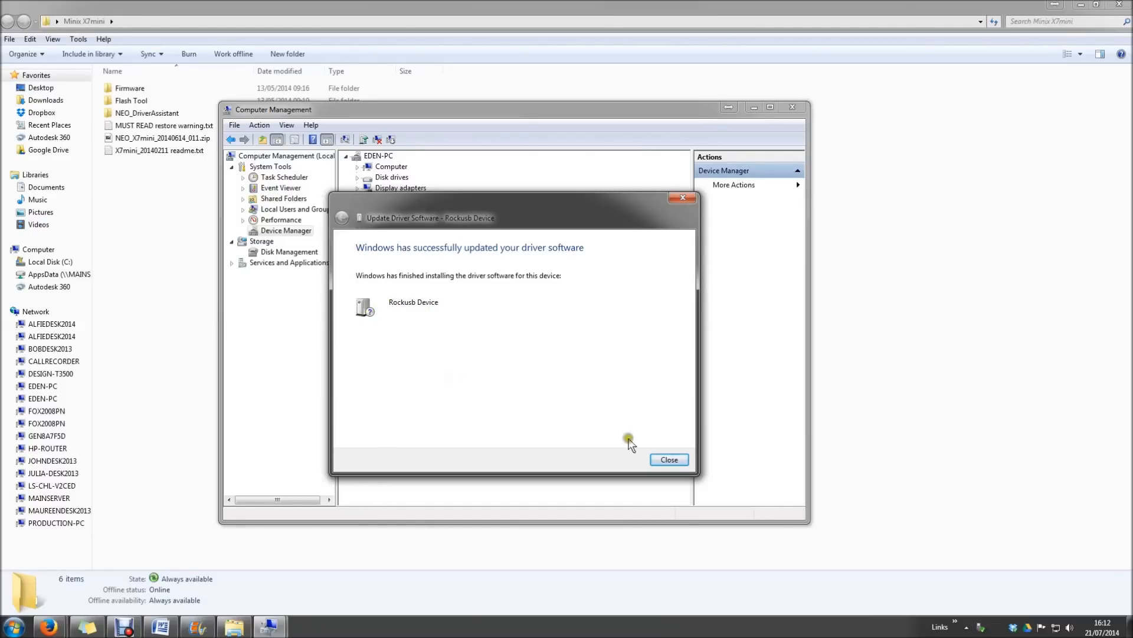
left_click(668, 459)
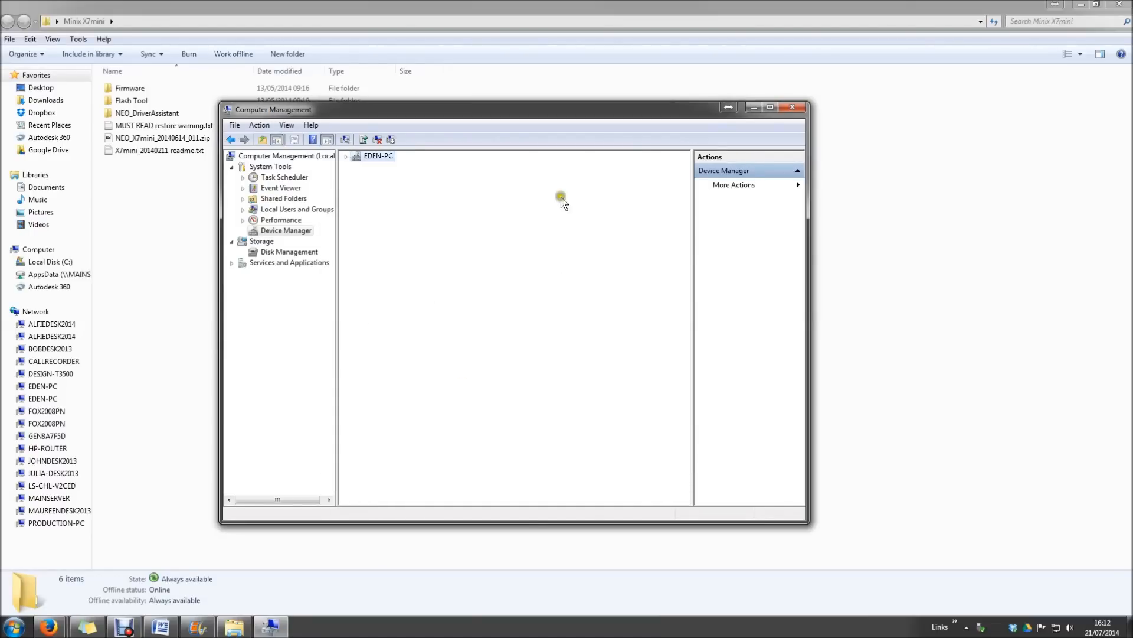
left_click(346, 156)
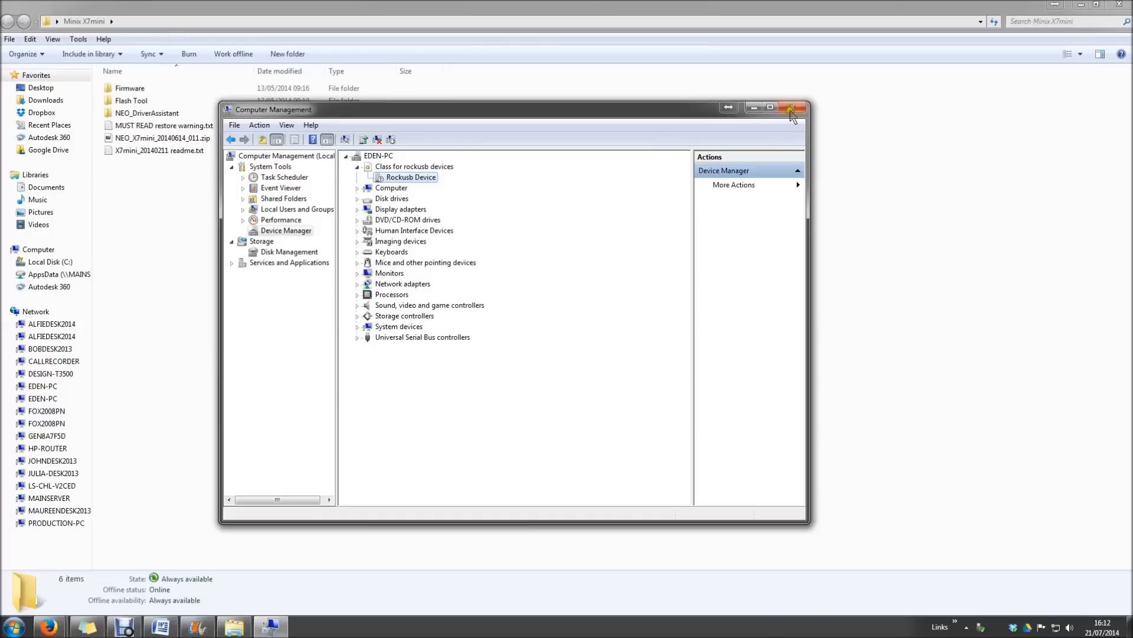
Close Computer Management to return to the Minix X7mini folder
left_click(791, 108)
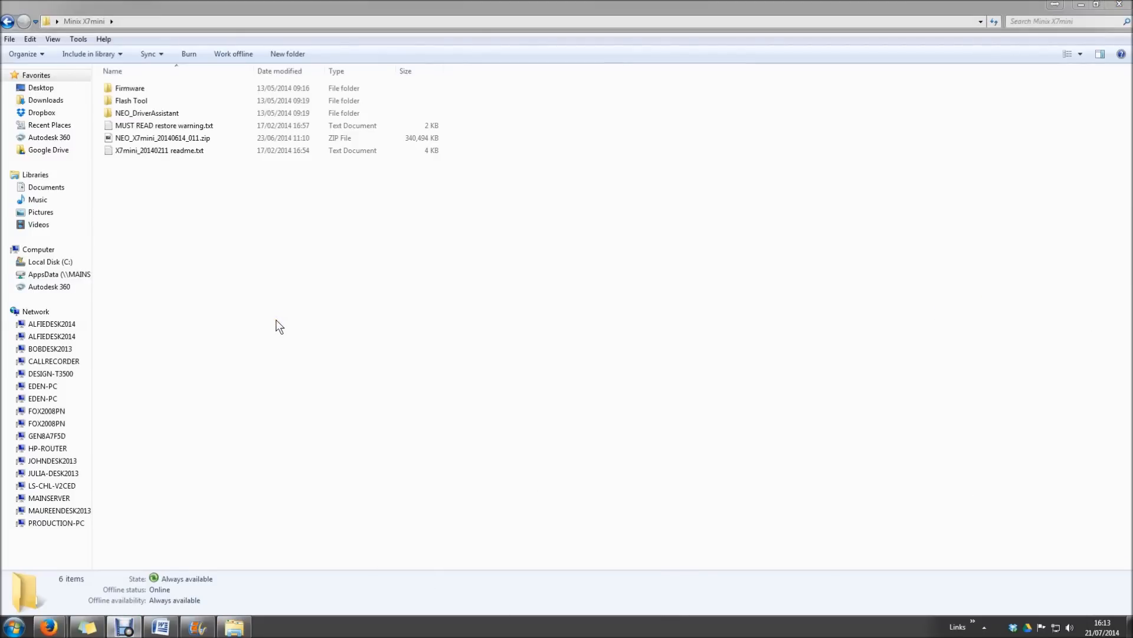
mouse_move(277, 313)
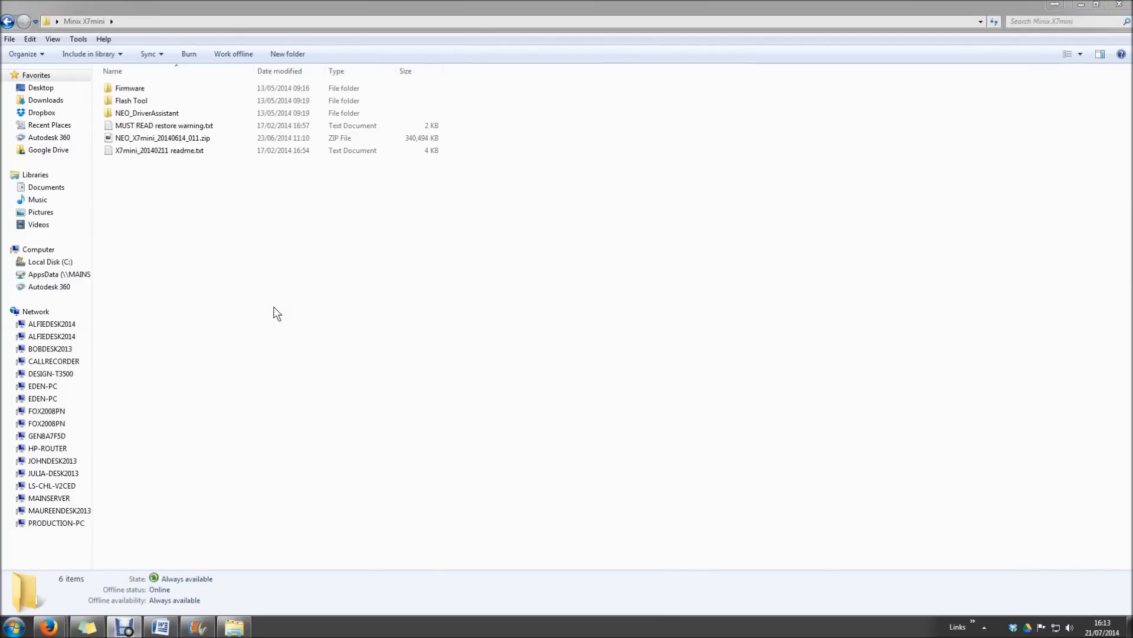
Open the Flash Tool folder and select the RKBatchTool 1.7 application
left_click(130, 88)
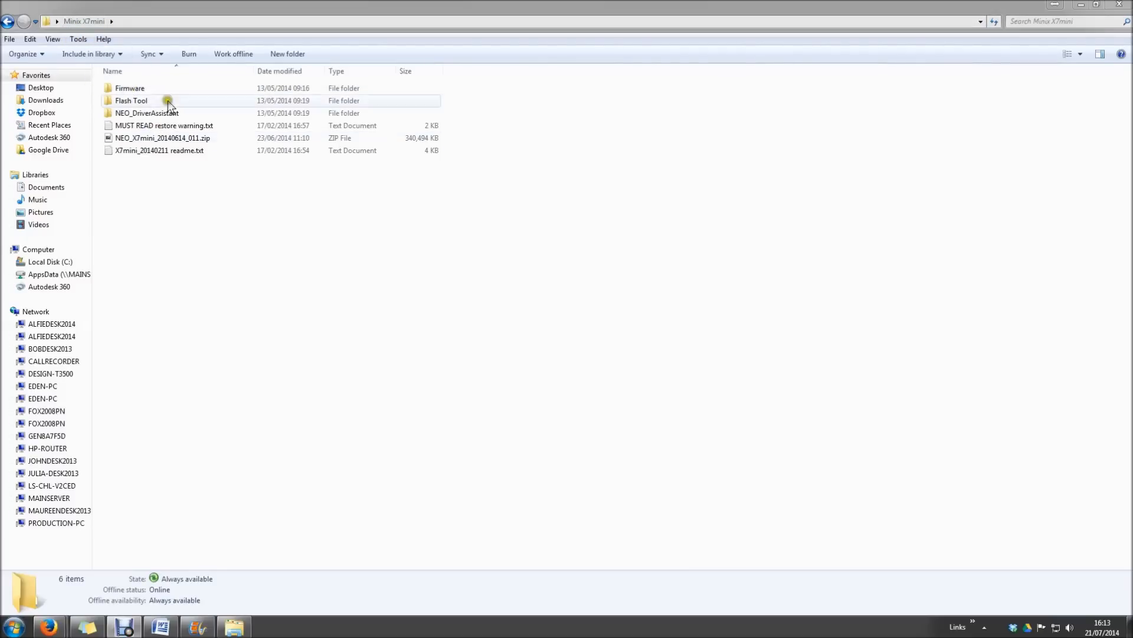
left_click(161, 138)
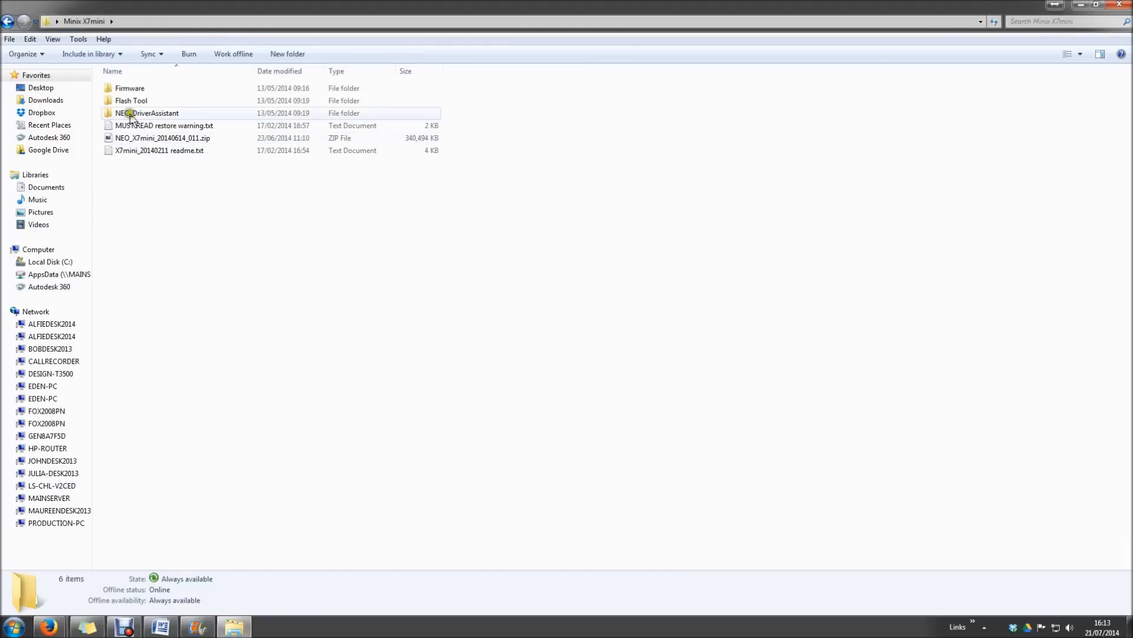
double_click(131, 101)
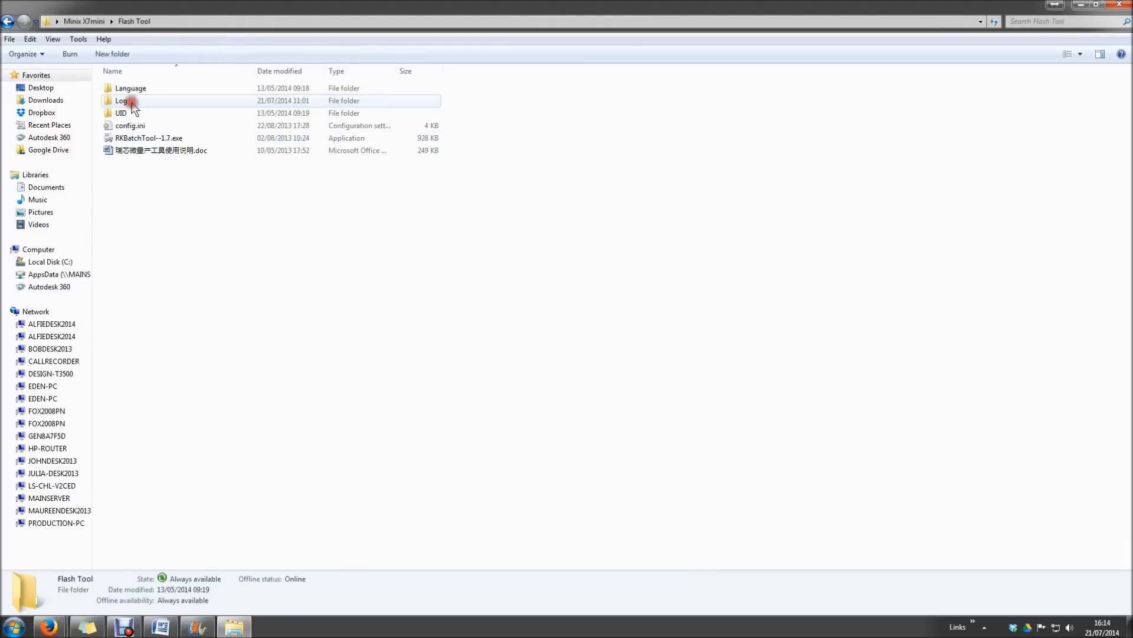
mouse_move(144, 139)
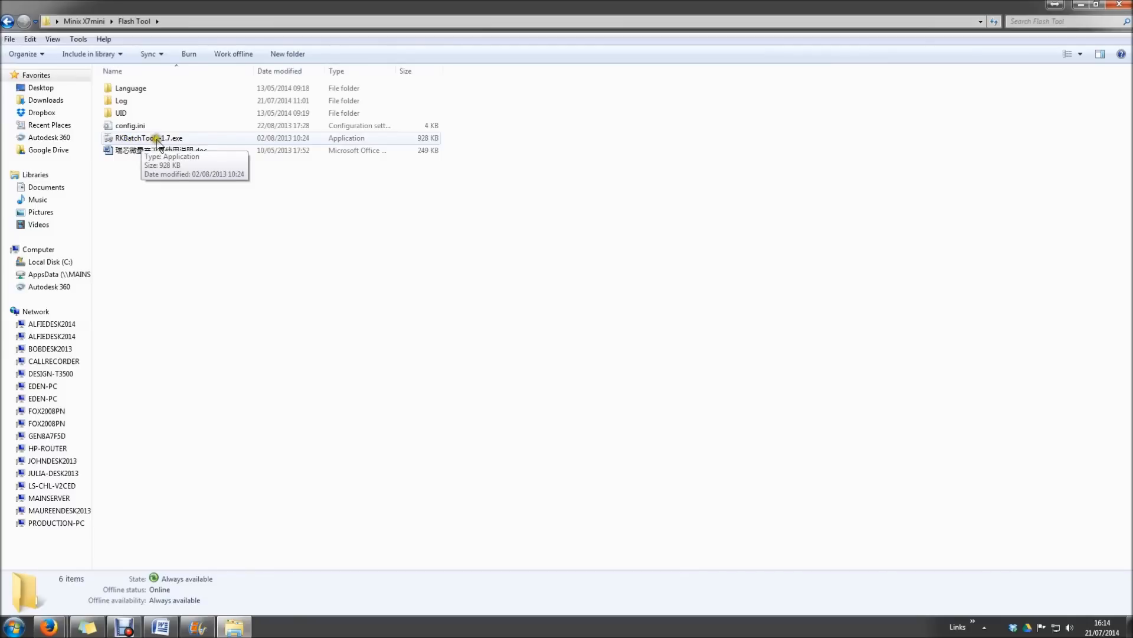
left_click(149, 137)
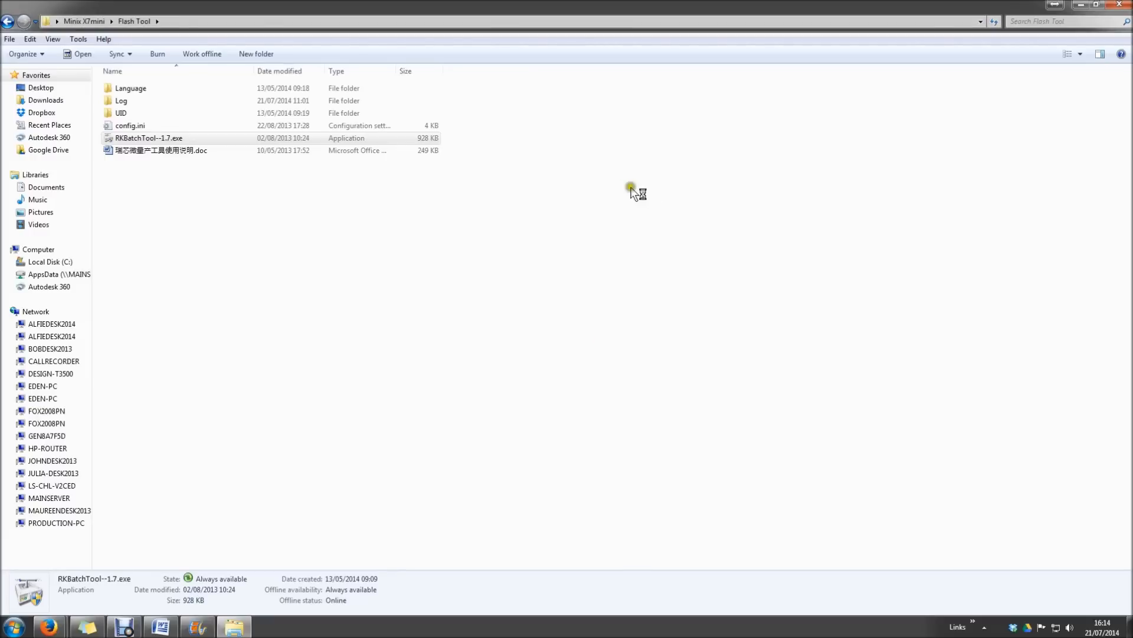
Launch RKBatchTool~1.7.exe, starting Rockchip Batch Tool v1.7 with one connected device
double_click(149, 137)
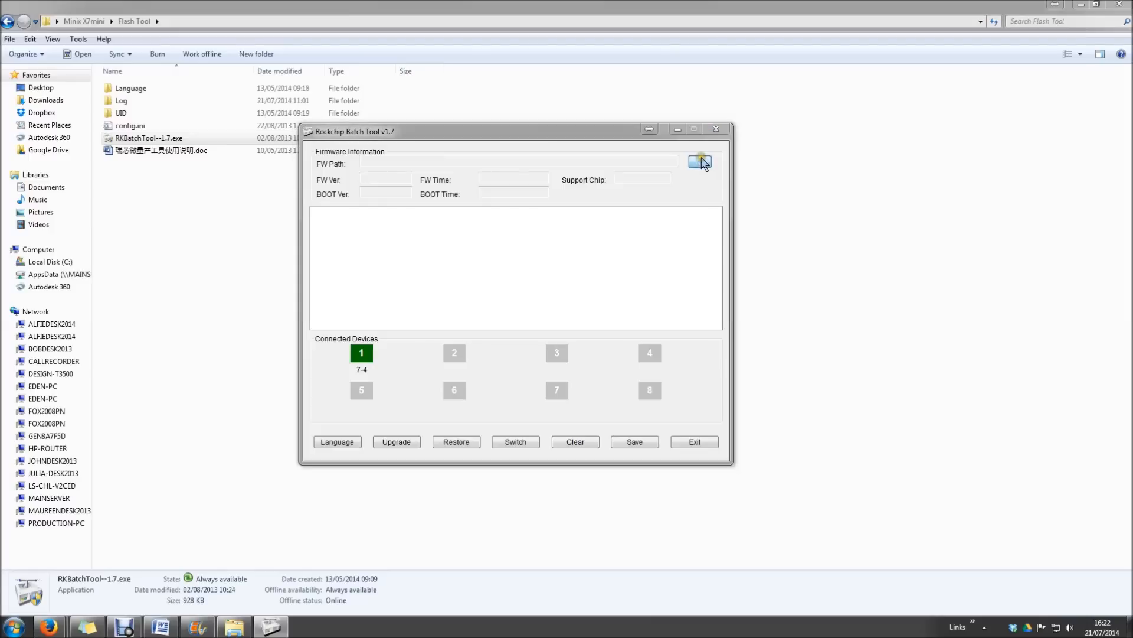
Browse from the FW Path to Desktop > Minix X7mini > Firmware
left_click(699, 161)
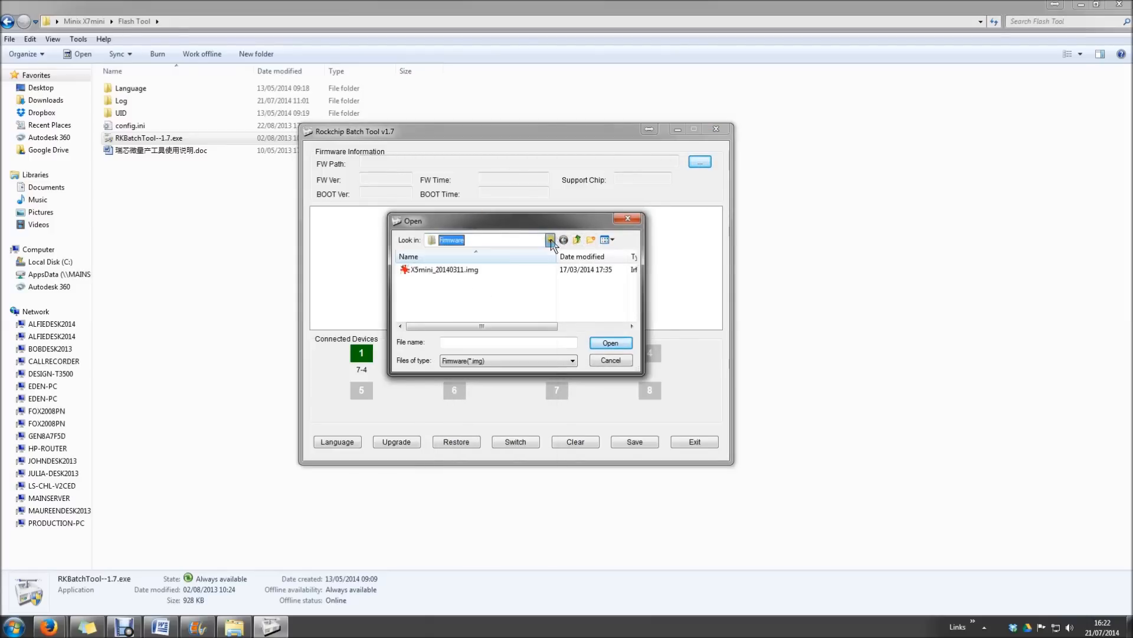
left_click(549, 240)
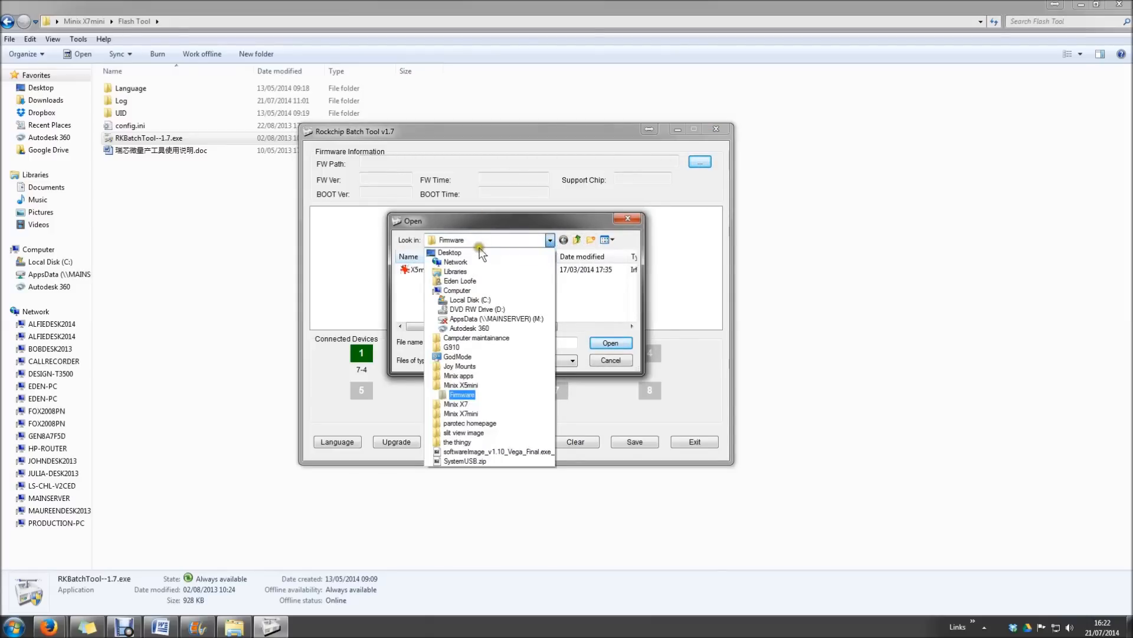
left_click(449, 252)
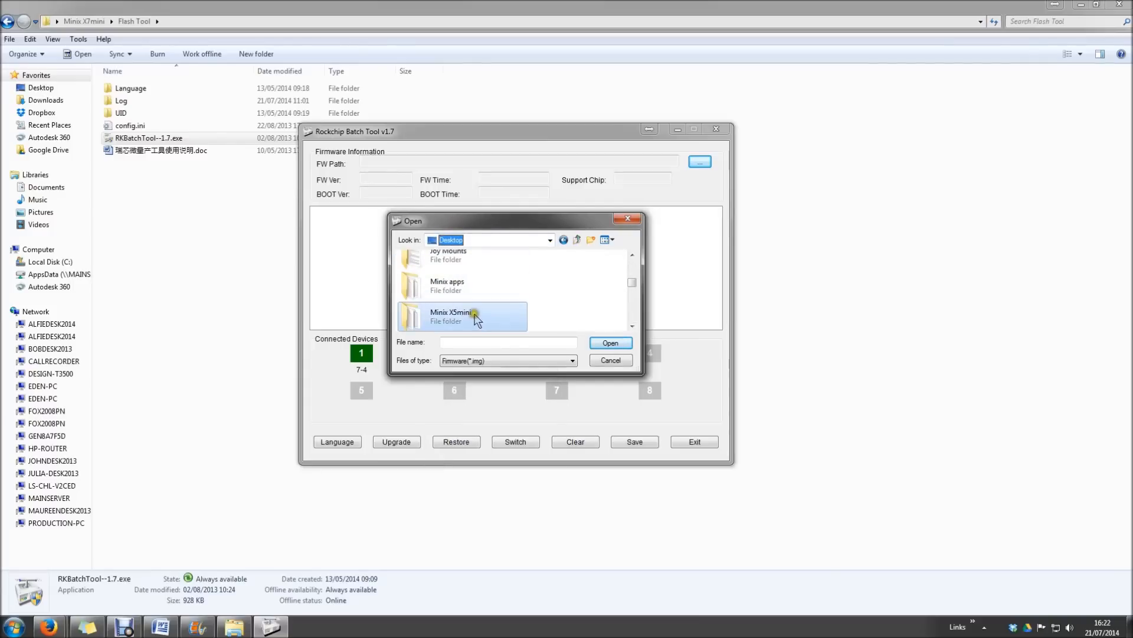
scroll("down", 3)
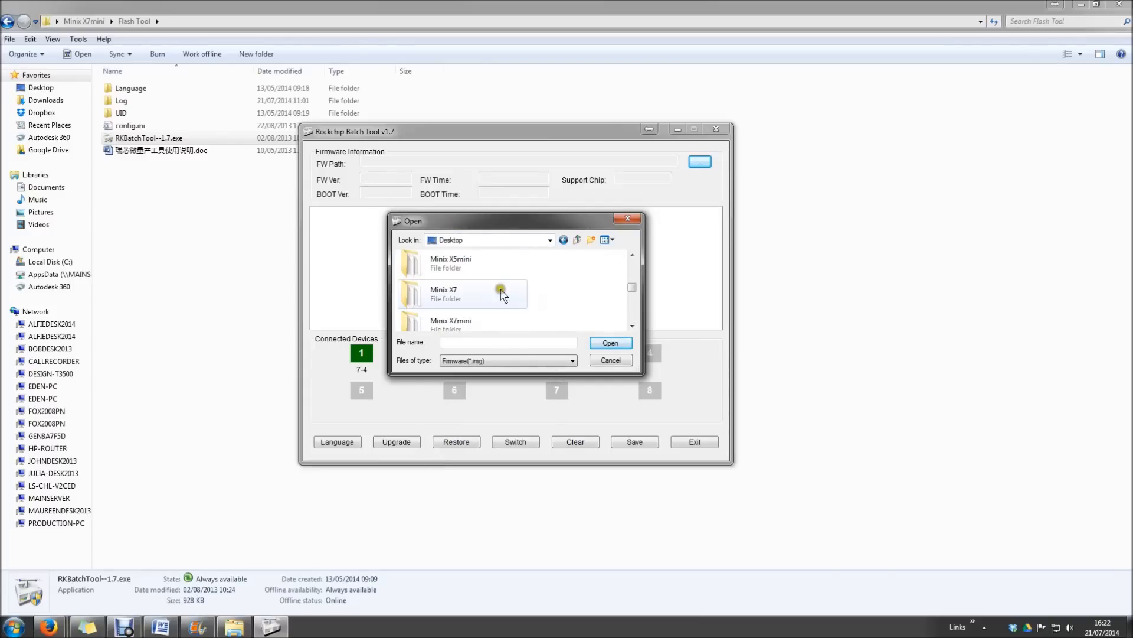
left_click(450, 324)
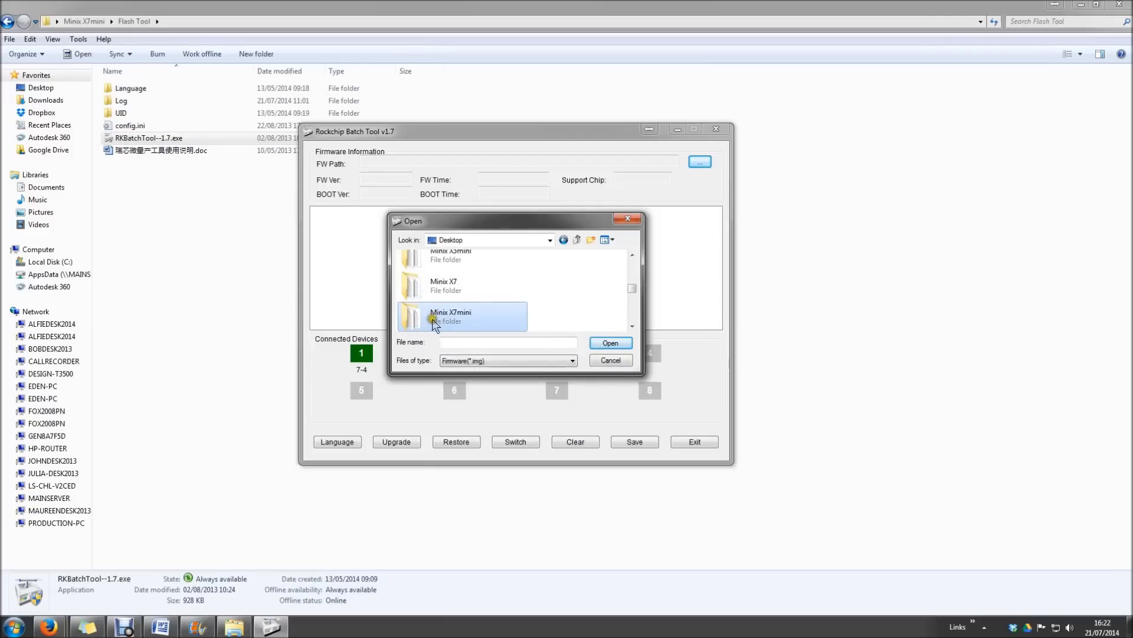
double_click(450, 317)
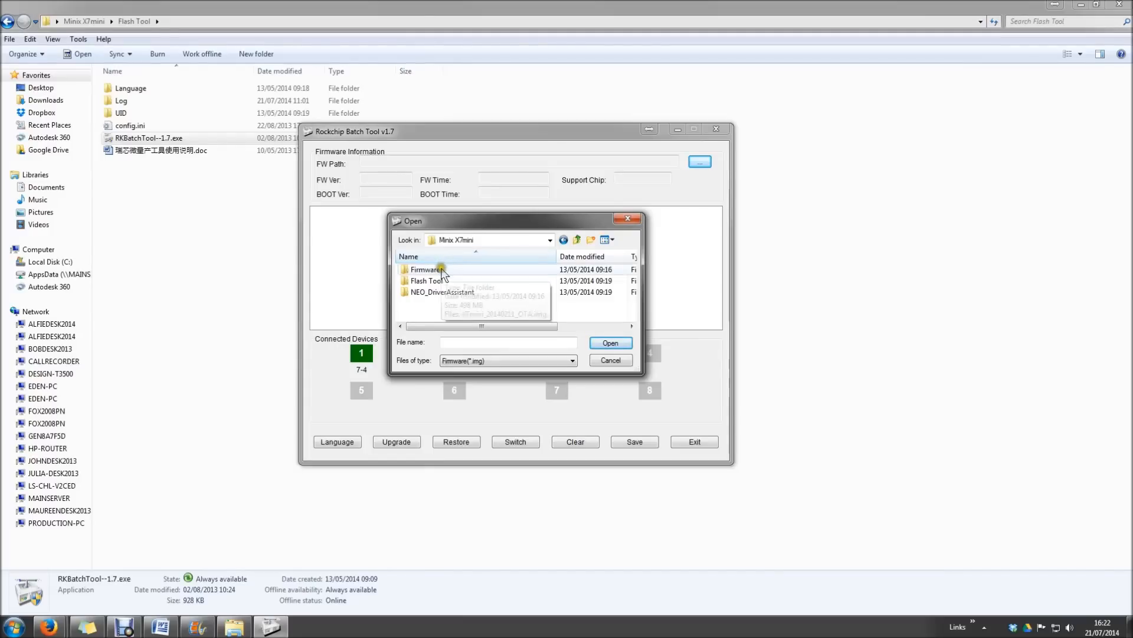
double_click(426, 269)
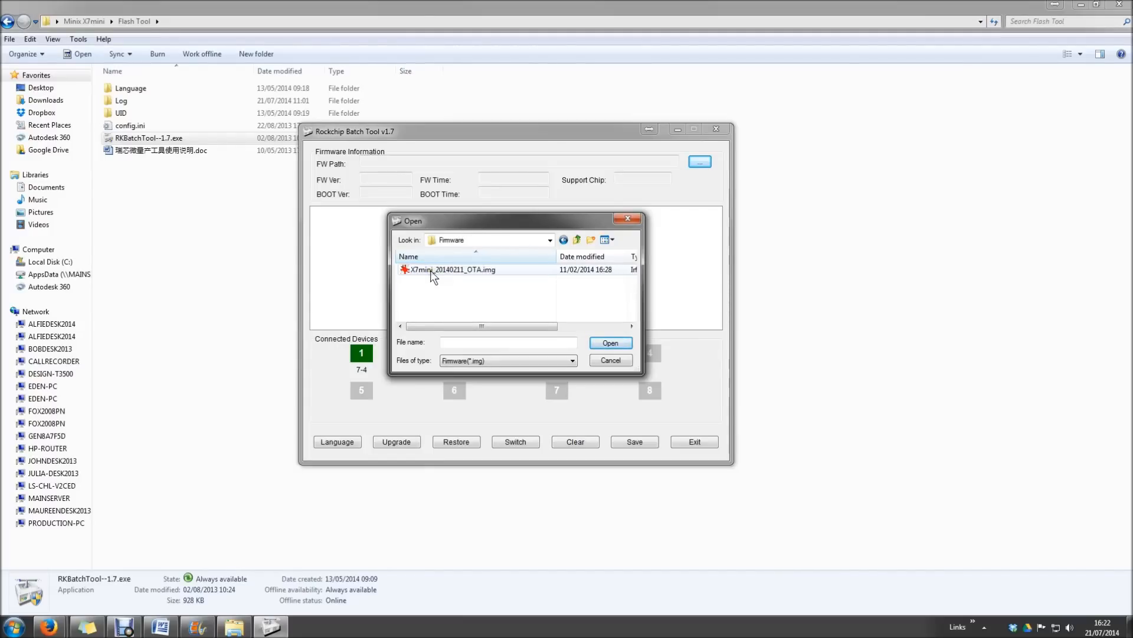
Load X7mini_20140211_OTA.img, showing FW version 4.2.02 and support chip RK31
left_click(452, 270)
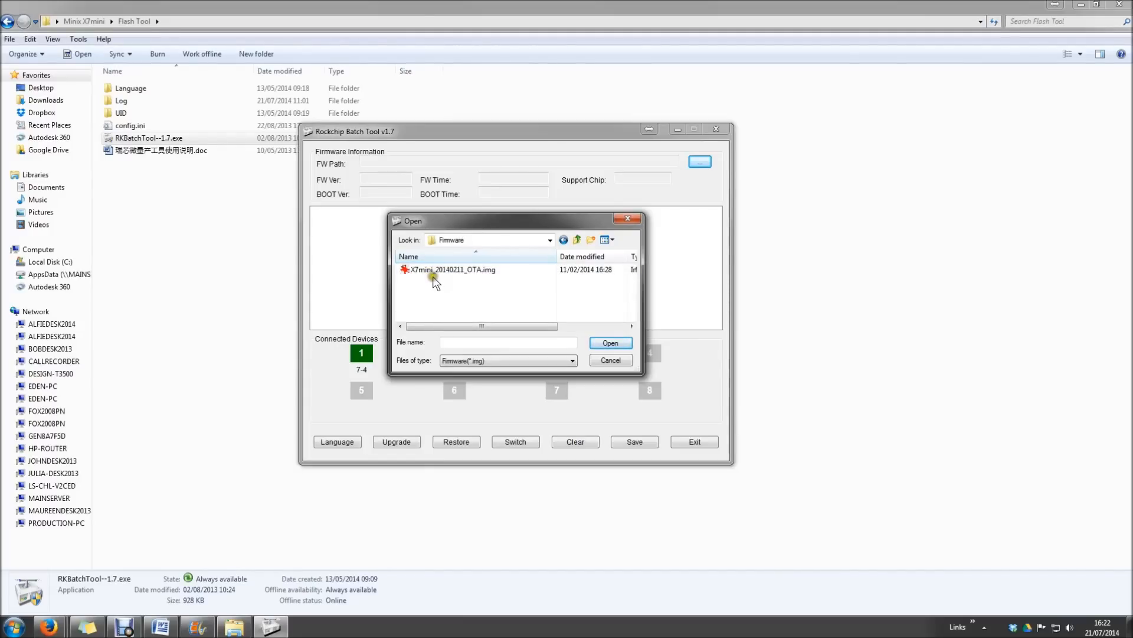
left_click(448, 269)
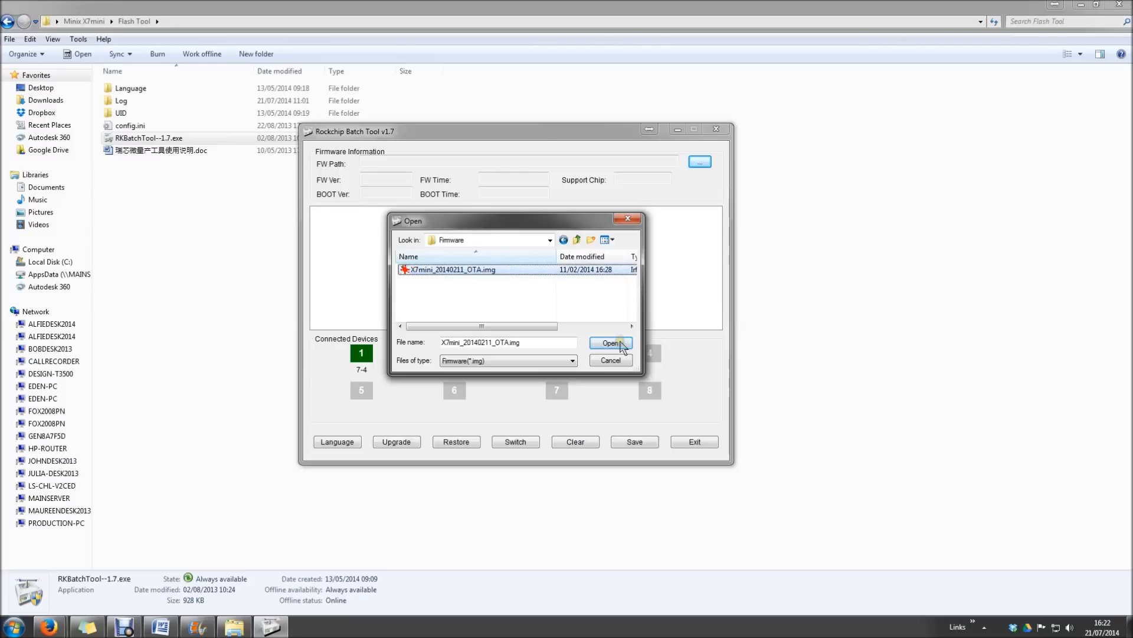
left_click(609, 343)
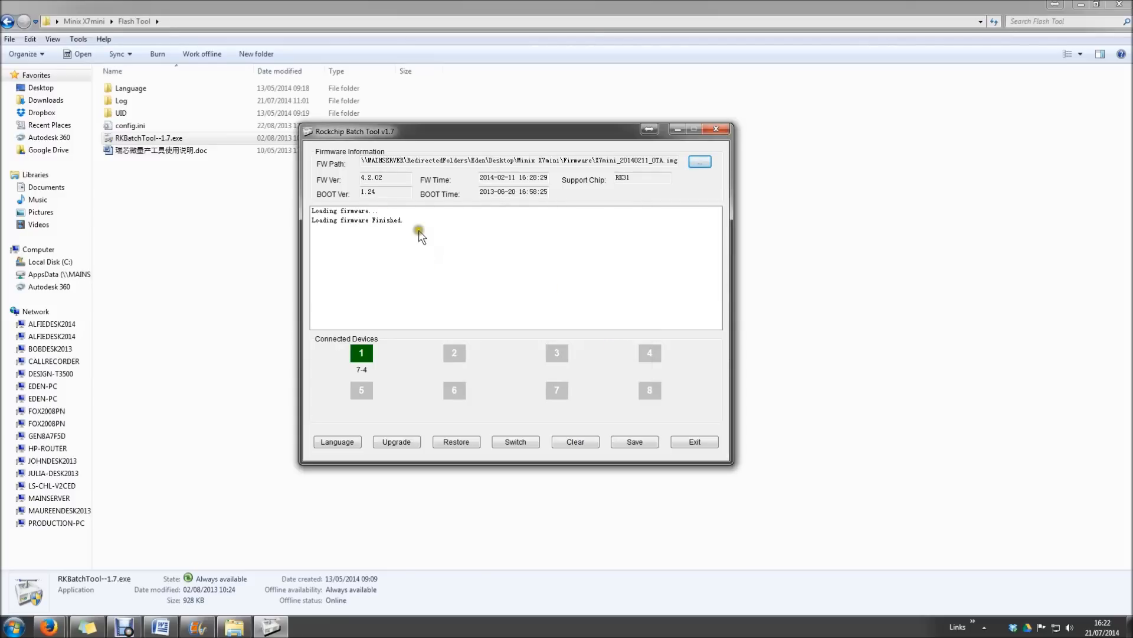
mouse_move(414, 274)
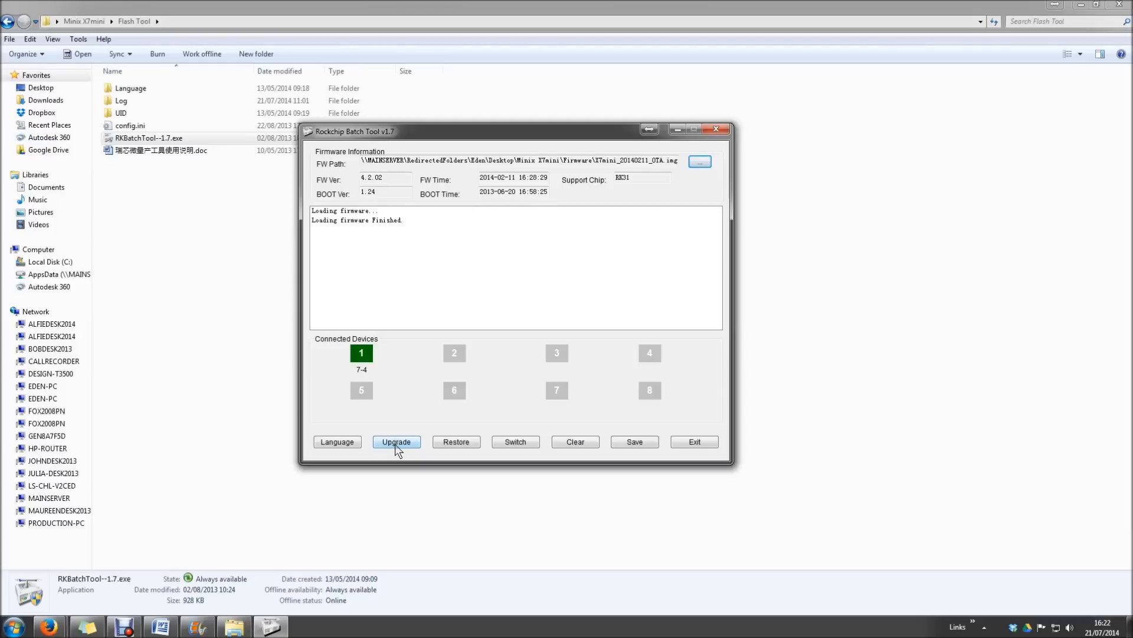
mouse_move(568, 426)
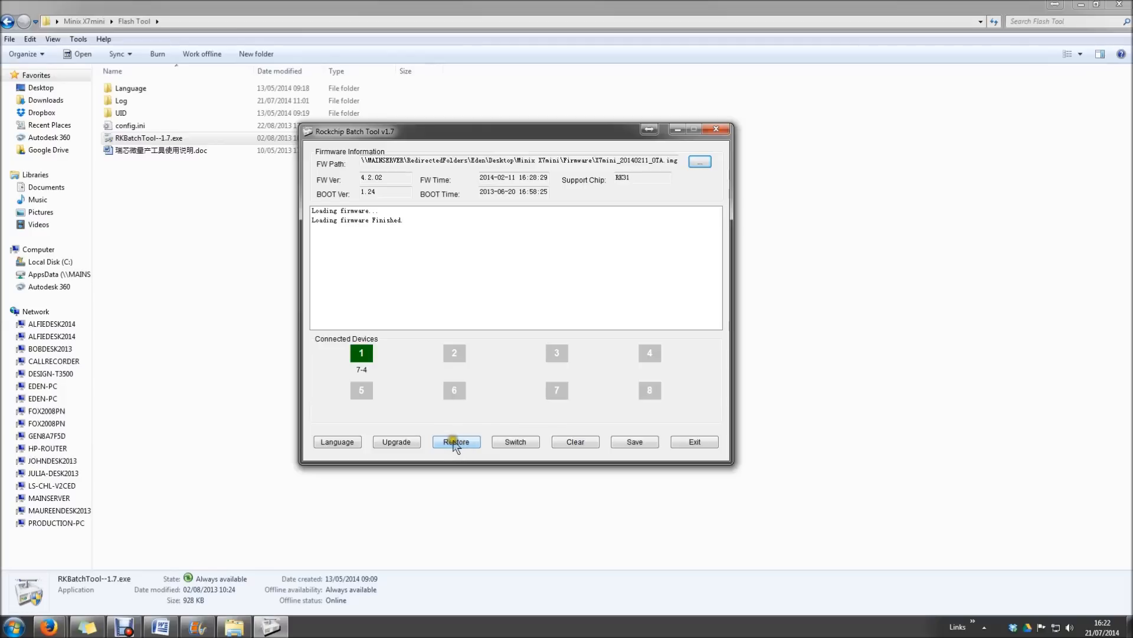
Restore the loaded firmware onto the connected device, starting the download
left_click(456, 441)
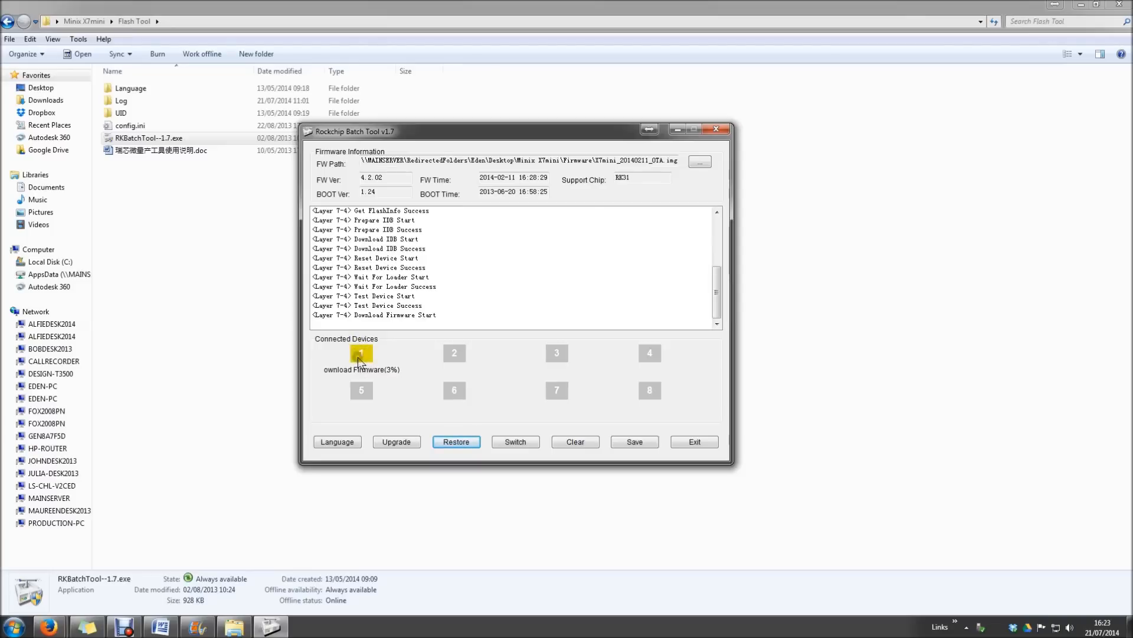
mouse_move(675, 375)
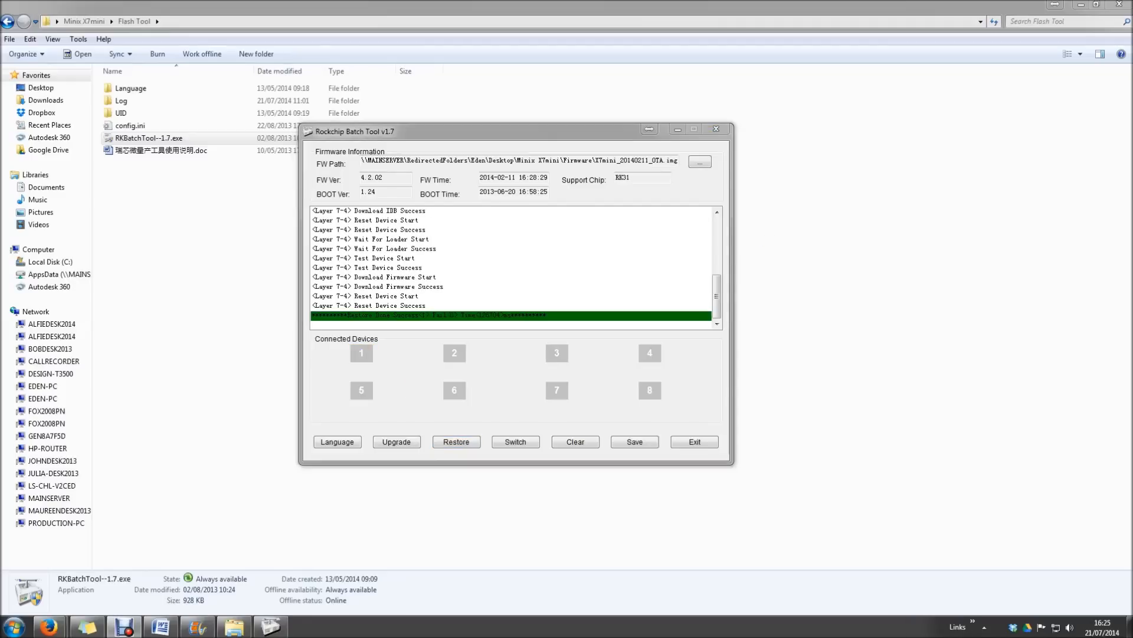
mouse_move(364, 262)
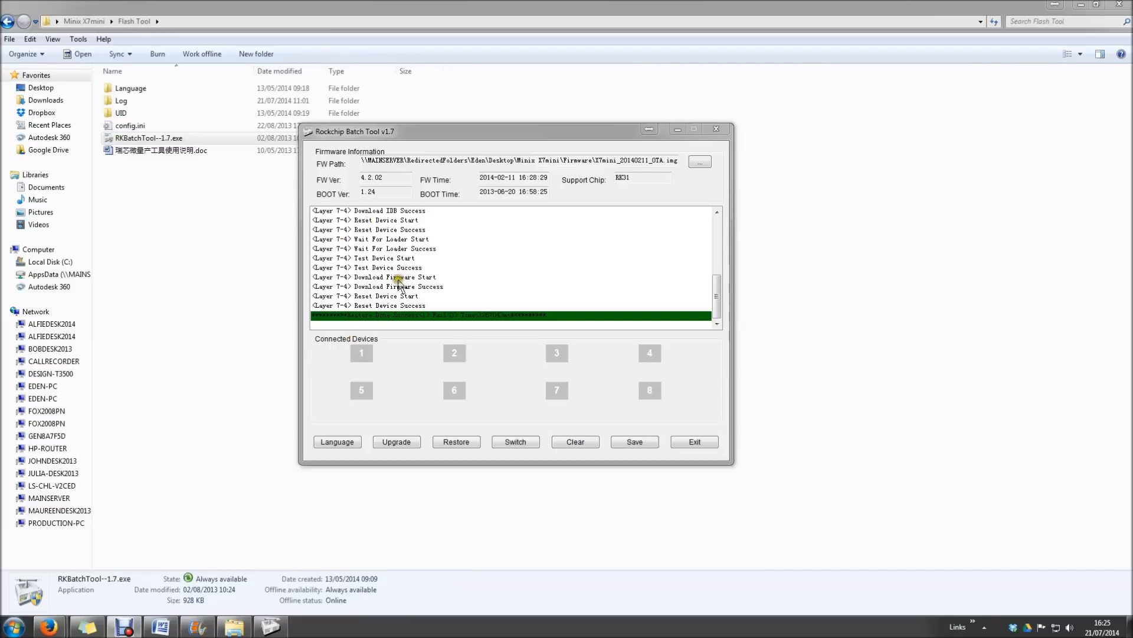
mouse_move(368, 320)
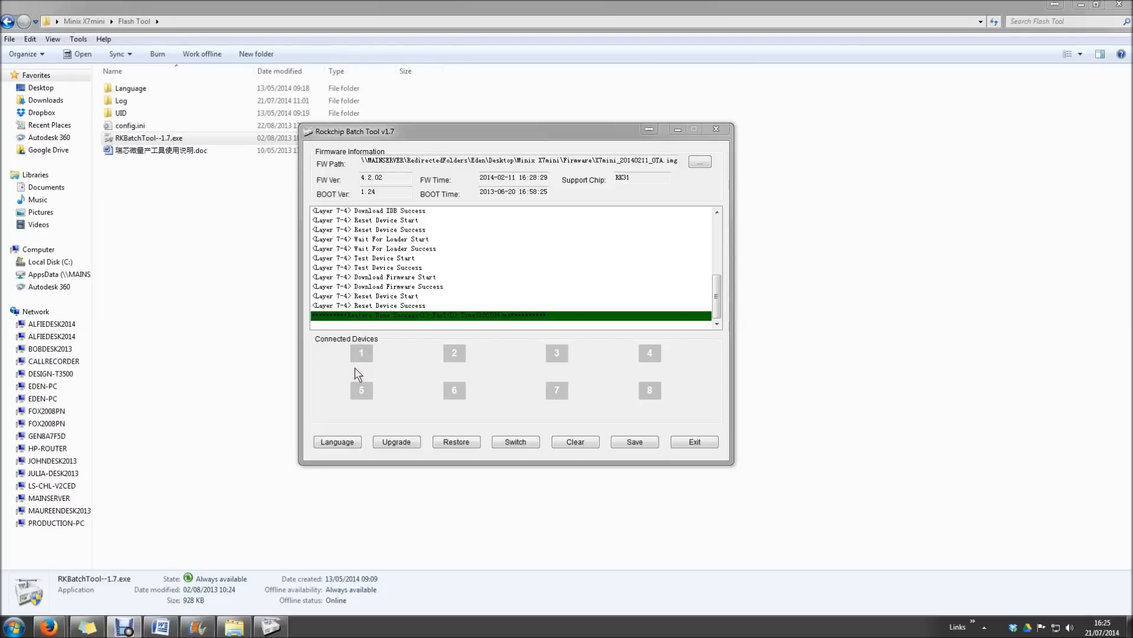
mouse_move(410, 366)
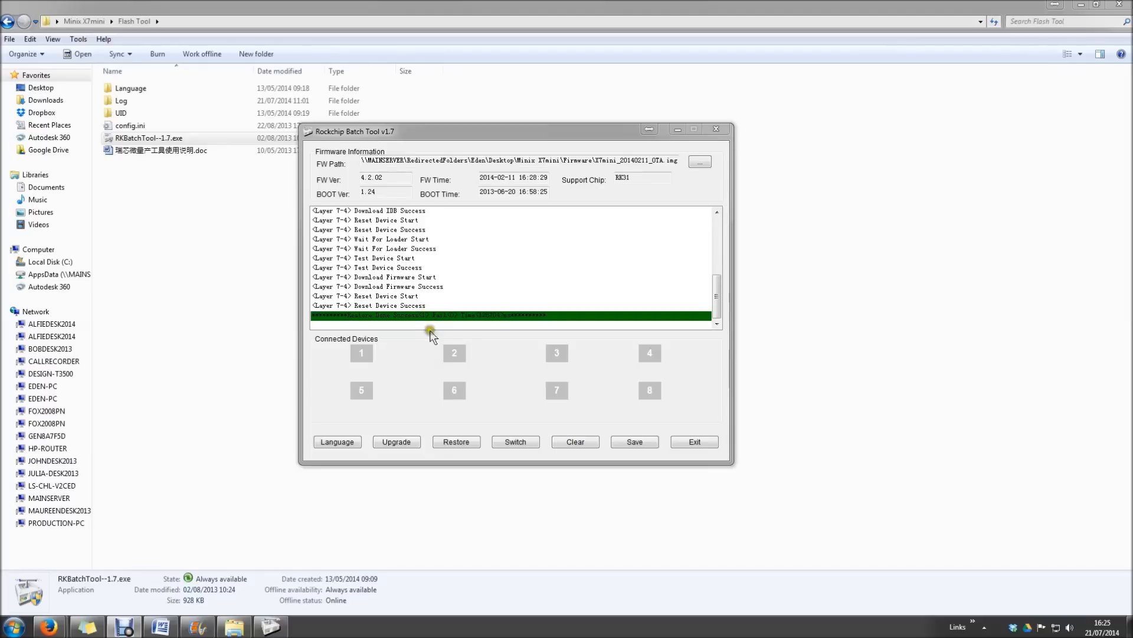
mouse_move(432, 344)
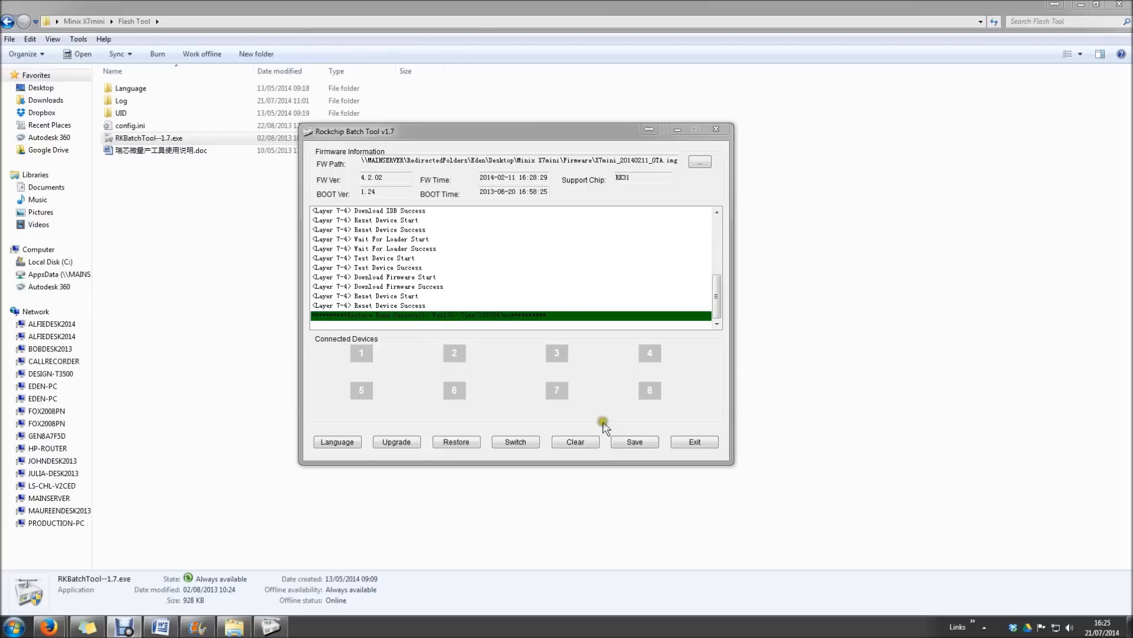
mouse_move(631, 419)
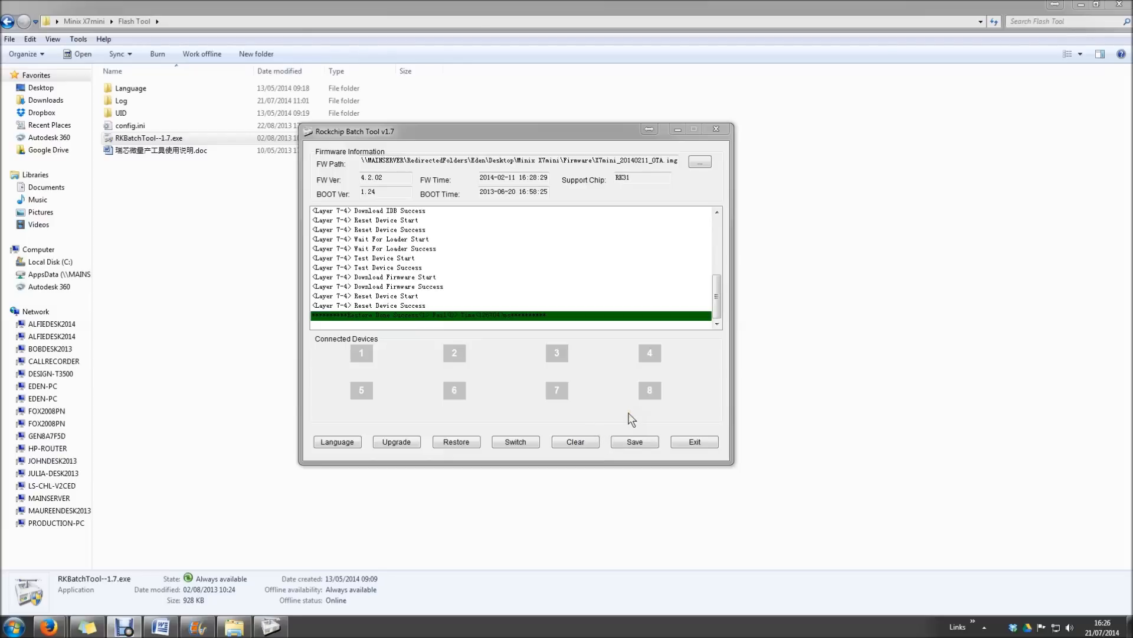